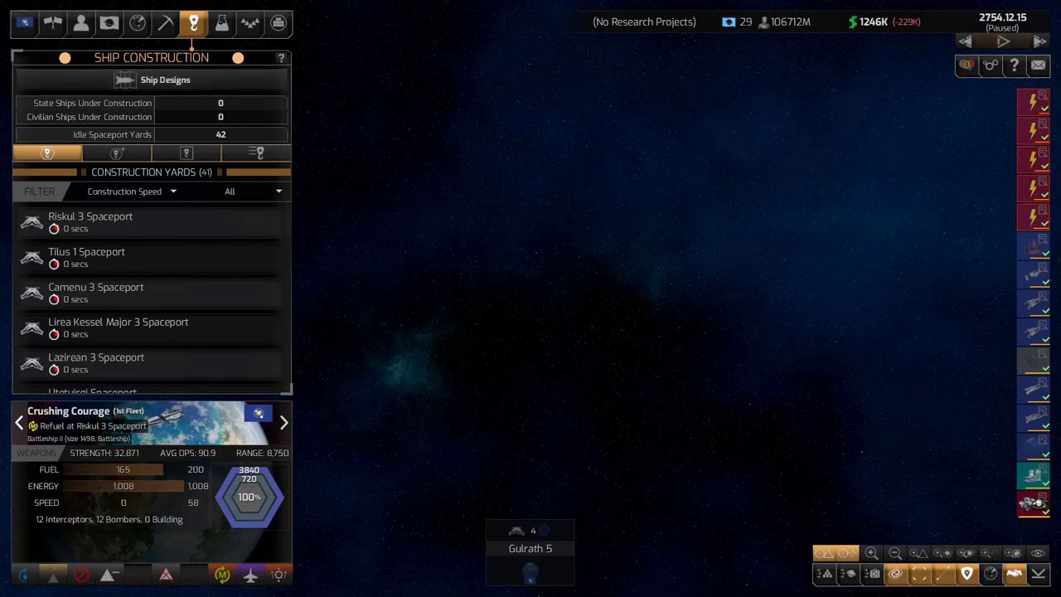
# Step through the slides to outline the bottom-left ship info panel
pyautogui.click(1003, 40)
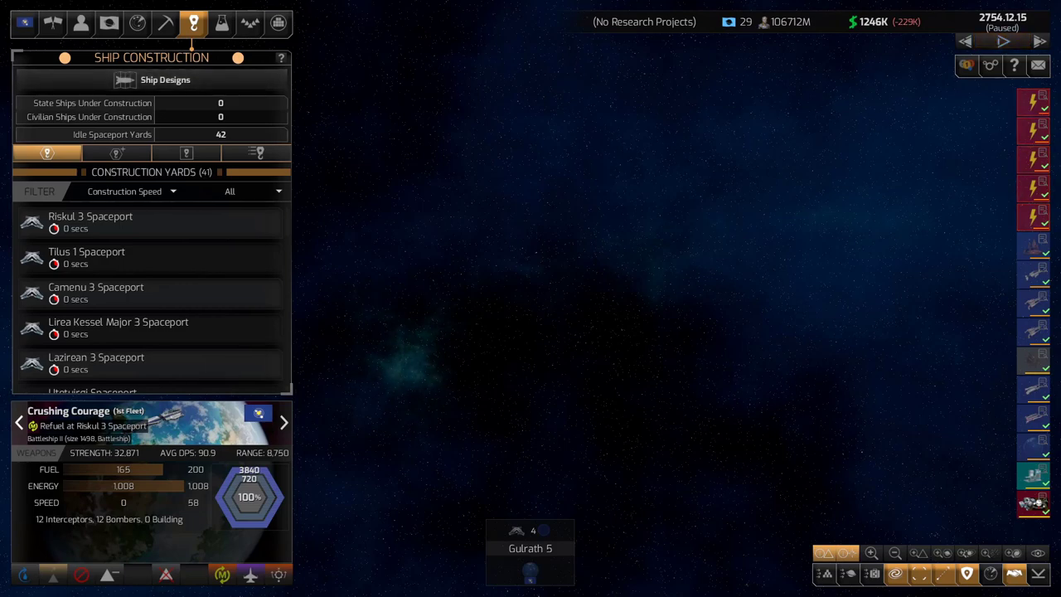
pyautogui.click(1003, 42)
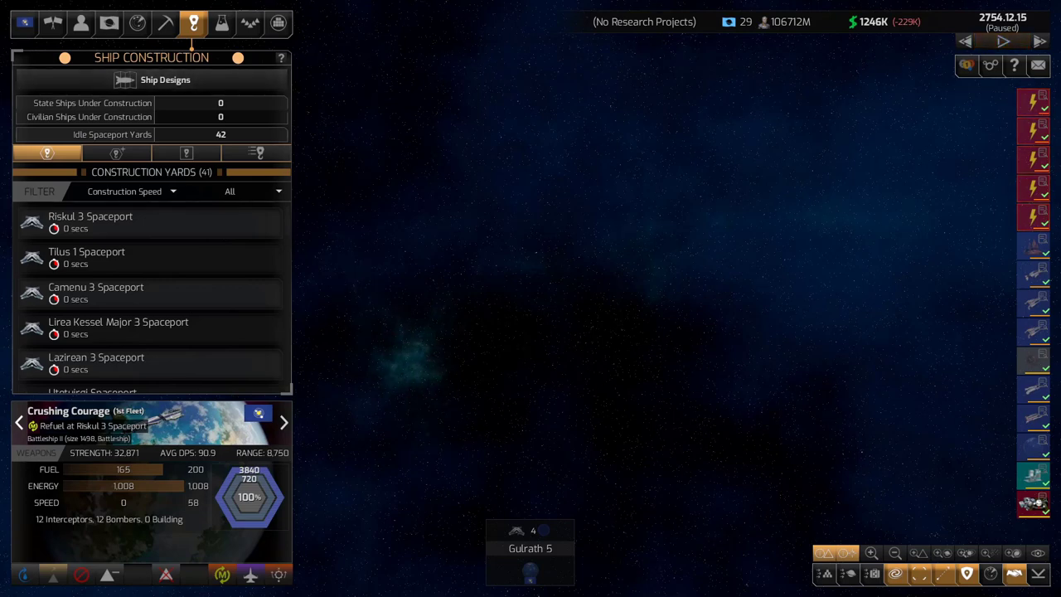
pyautogui.click(1002, 41)
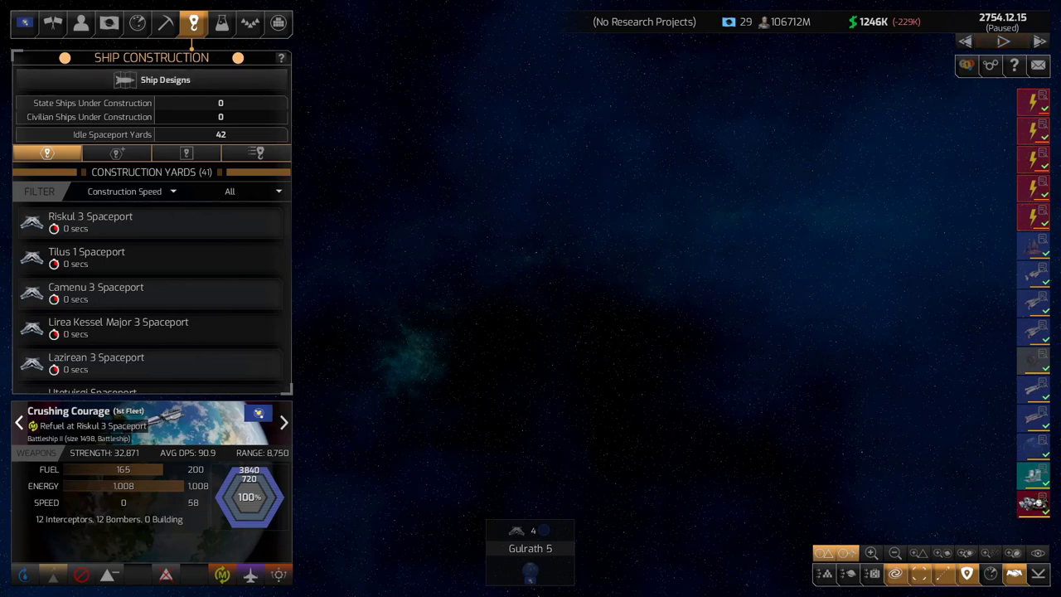
pyautogui.click(1002, 40)
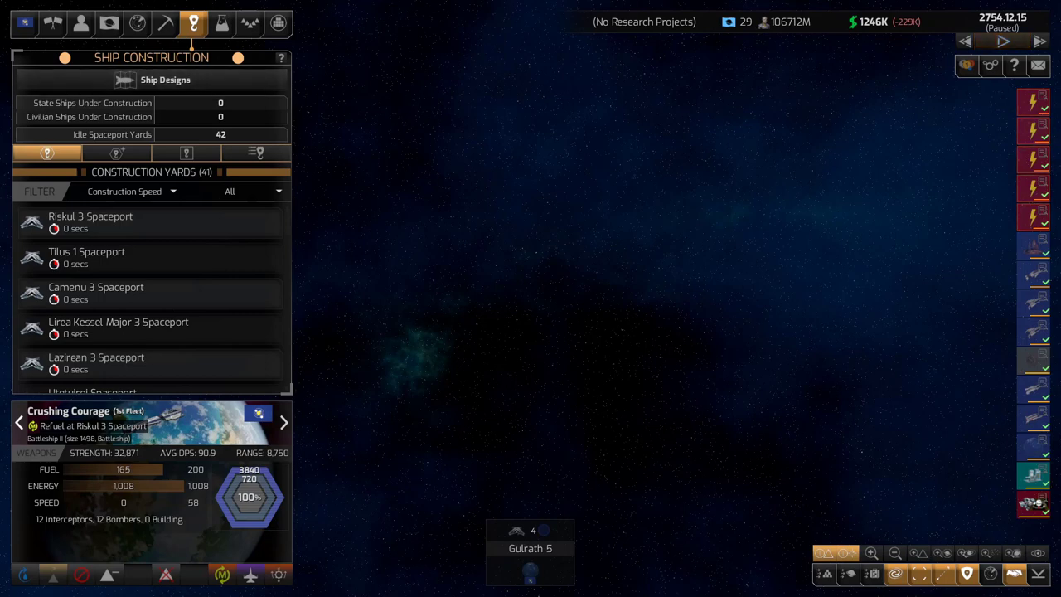
pyautogui.click(1003, 41)
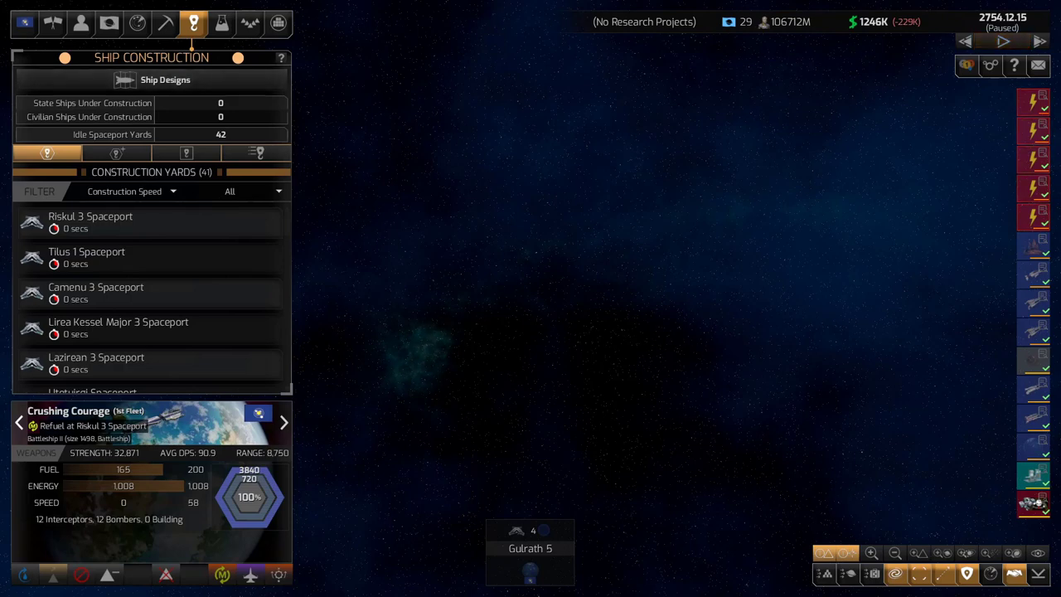
pyautogui.click(1002, 42)
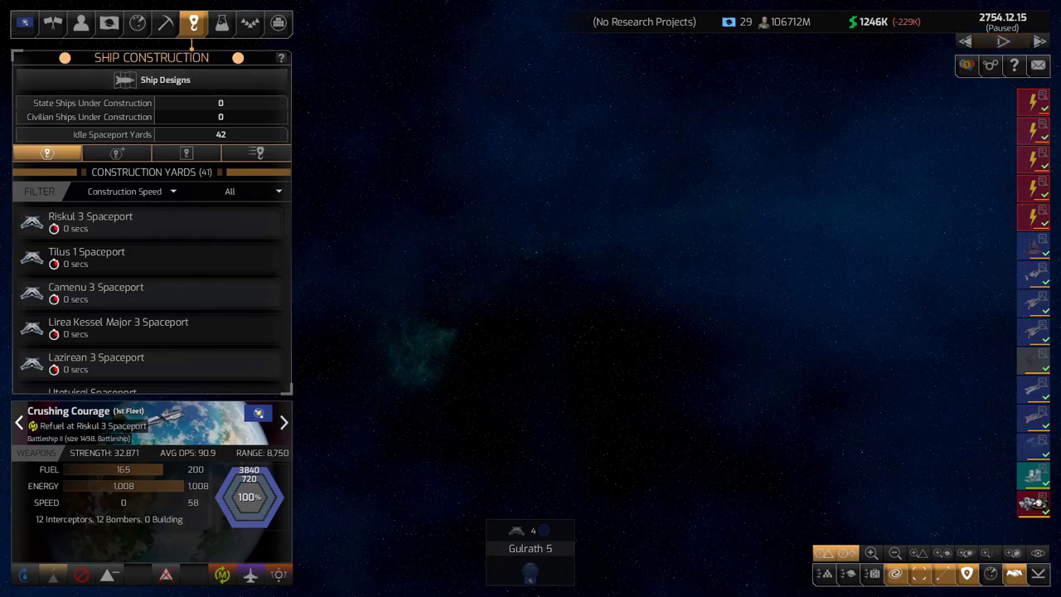
pyautogui.click(1002, 42)
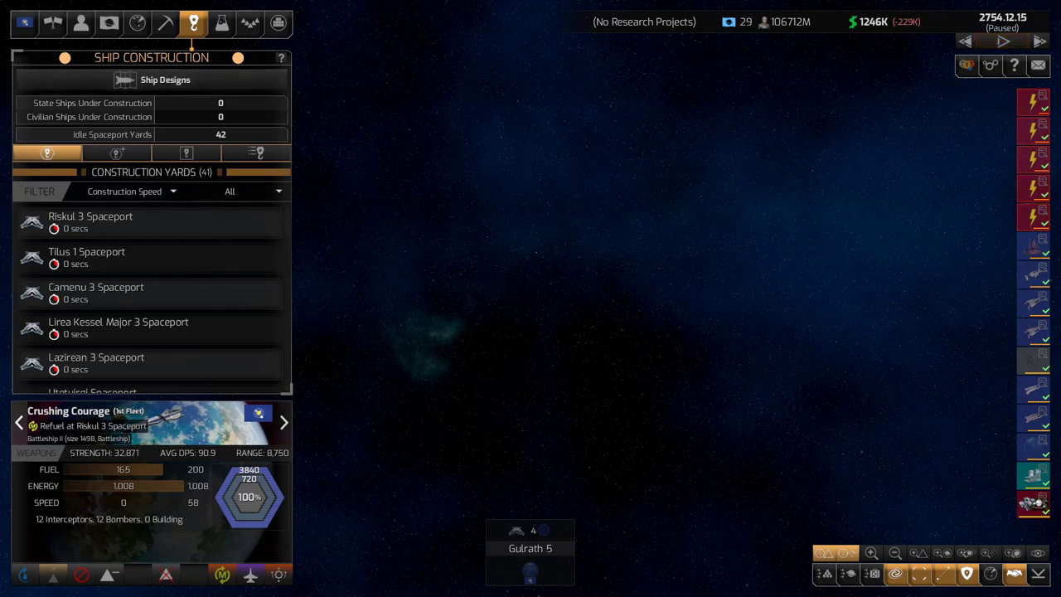
pyautogui.click(1003, 42)
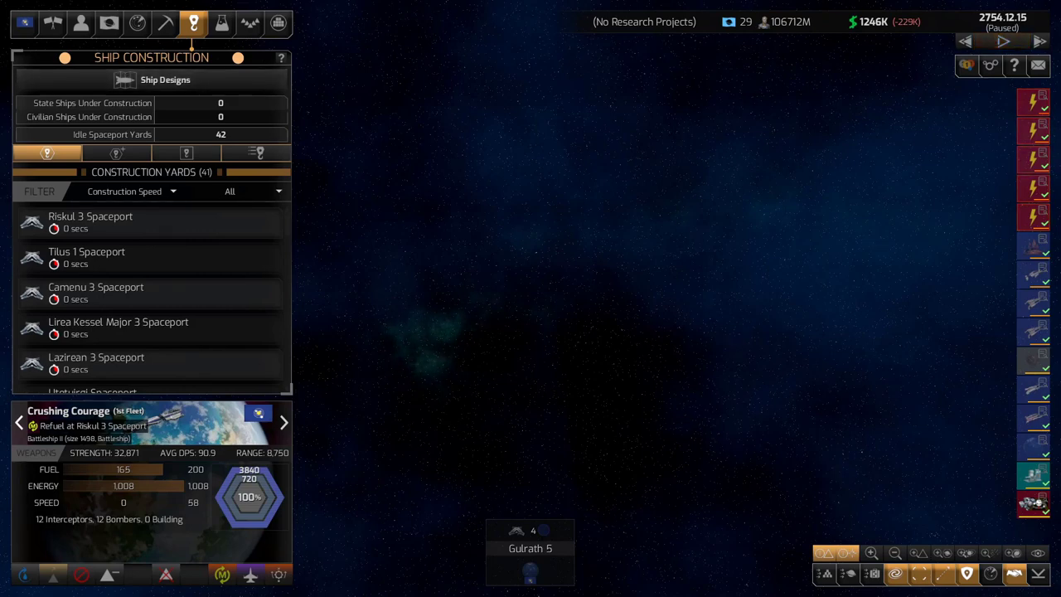
pyautogui.click(1002, 41)
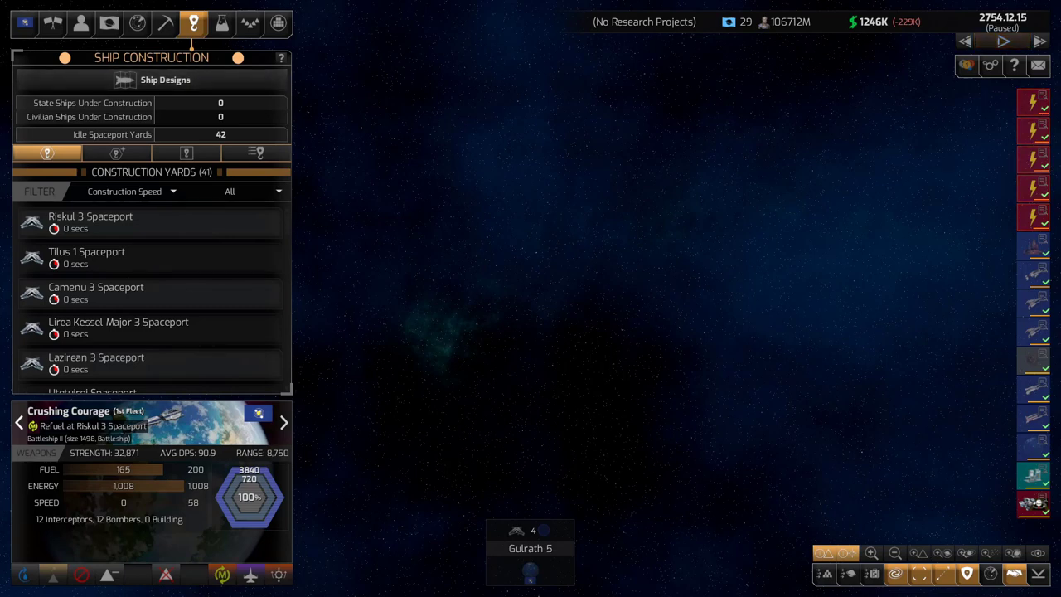
pyautogui.click(1002, 41)
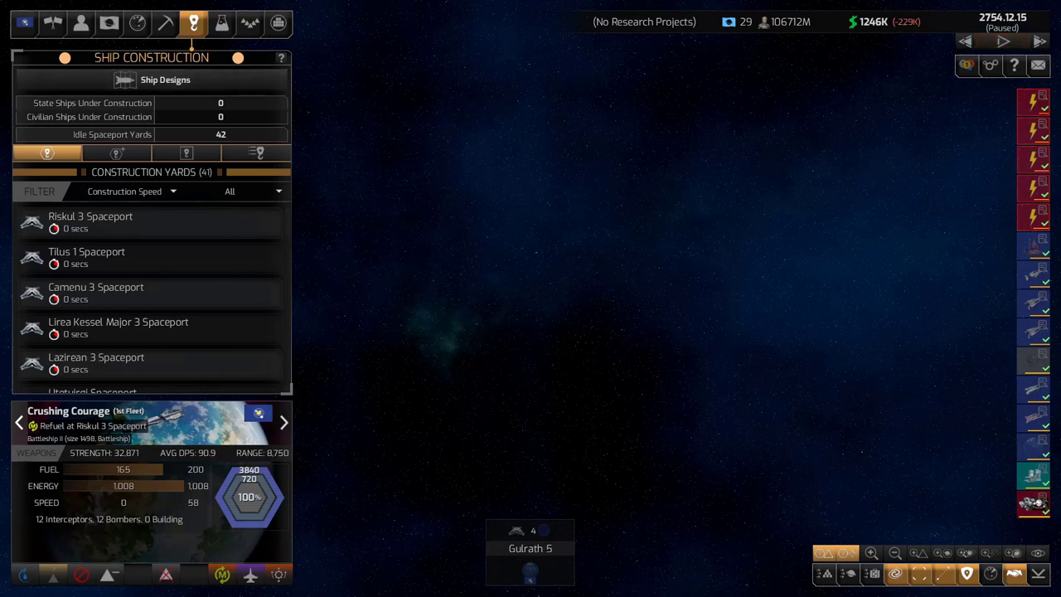
# Advance to the enlarged Crushing Courage mockup, with an arrow pointing to the original panel
pyautogui.click(1002, 42)
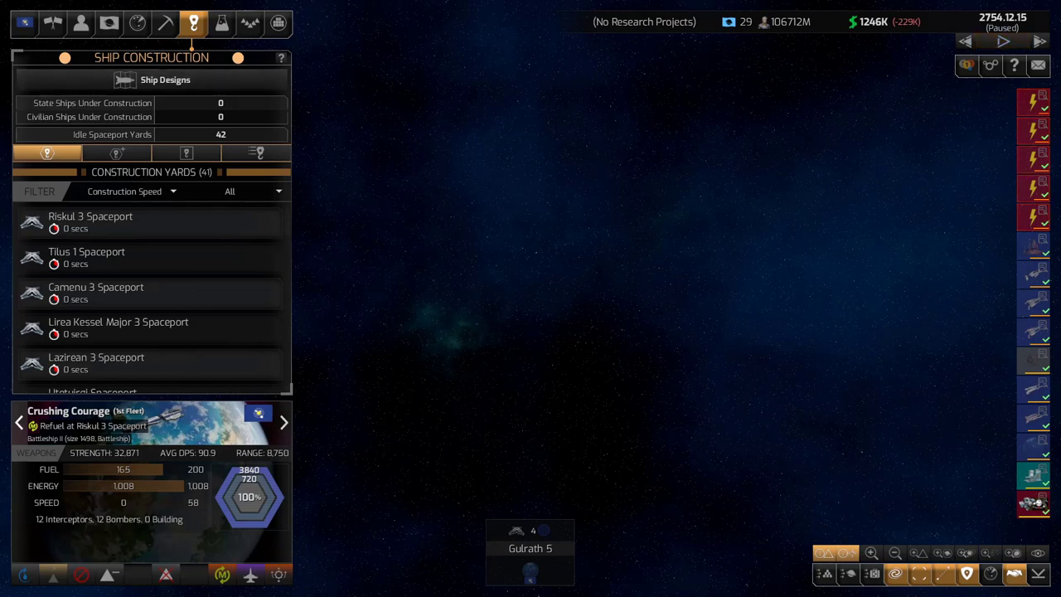
pyautogui.click(1002, 41)
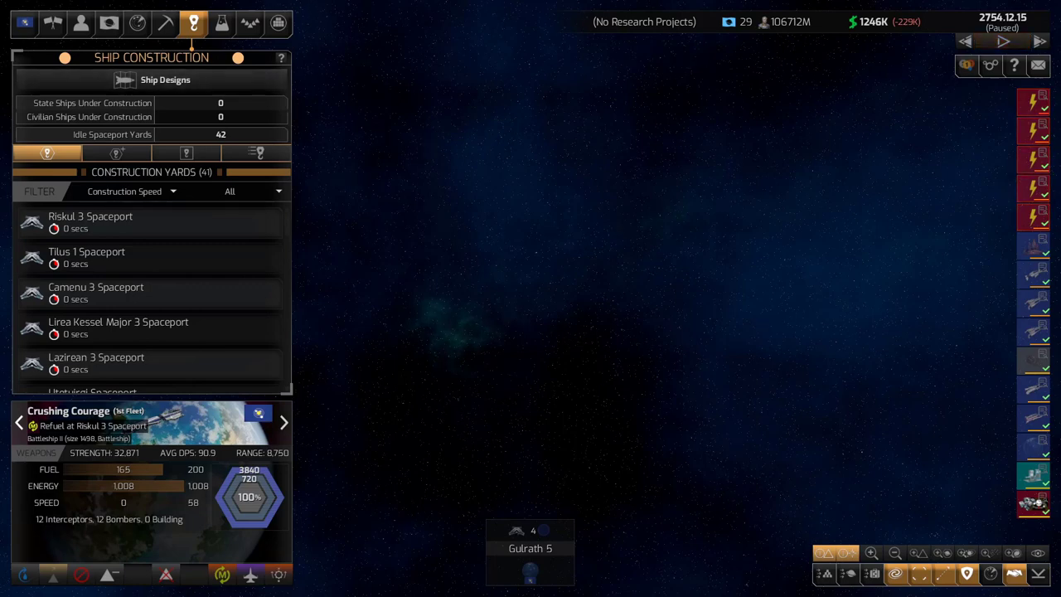
pyautogui.click(1002, 41)
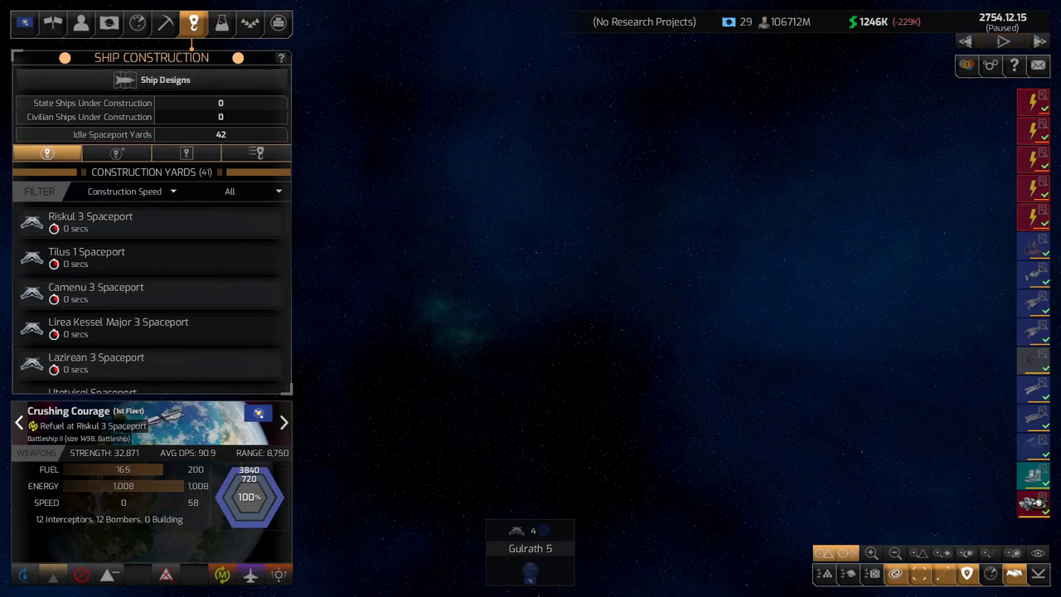
pyautogui.click(1002, 41)
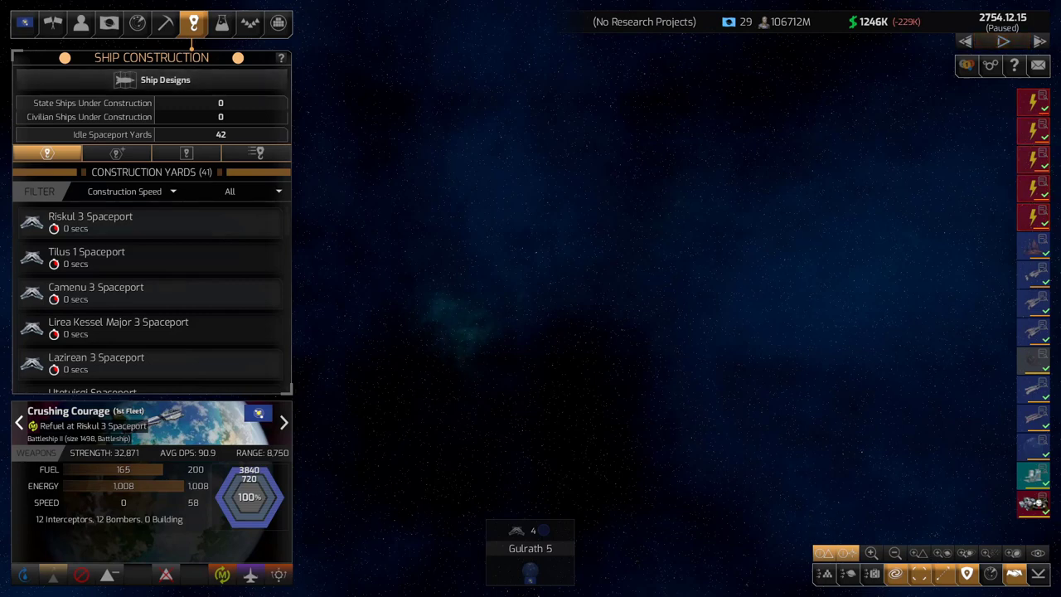
pyautogui.click(1002, 41)
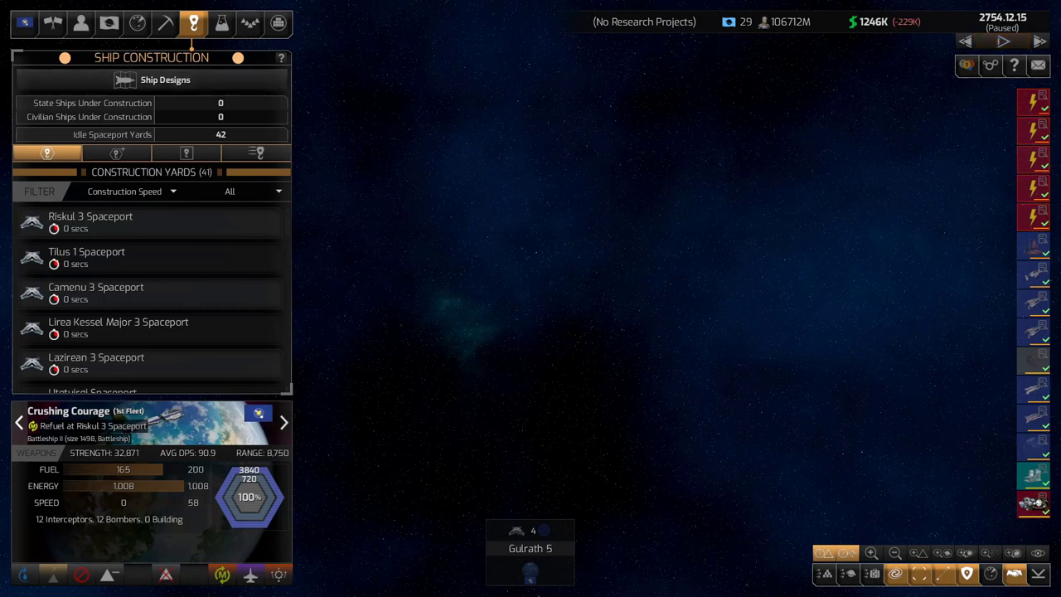
pyautogui.click(1002, 40)
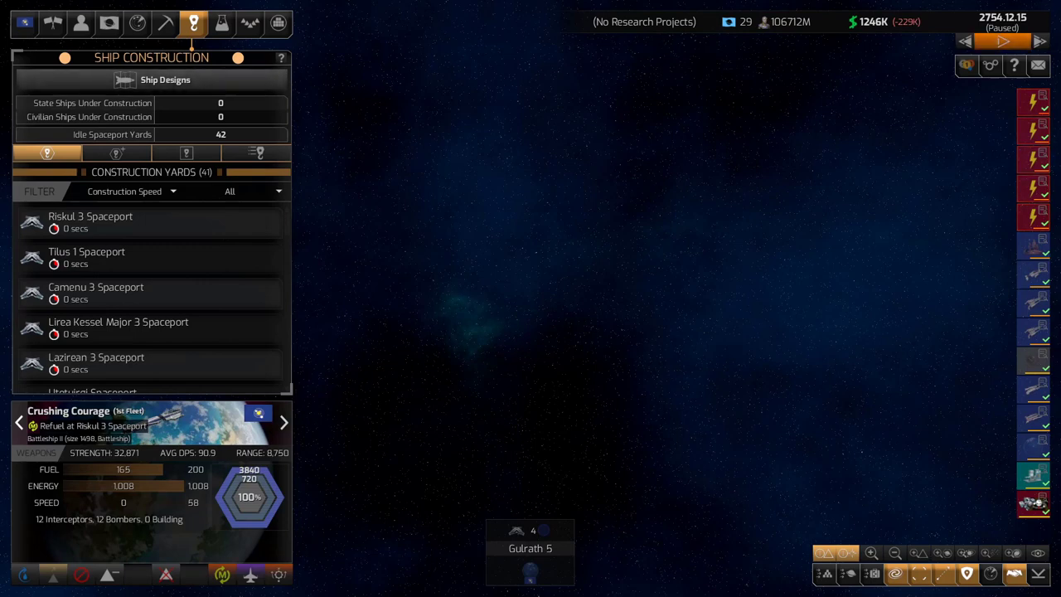
pyautogui.click(1001, 42)
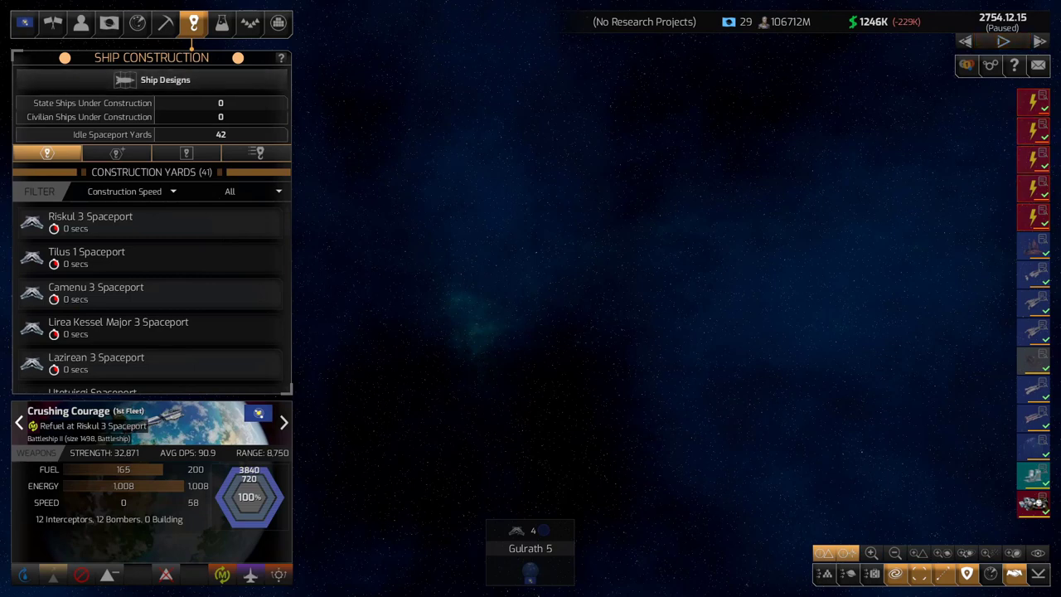
pyautogui.click(1002, 42)
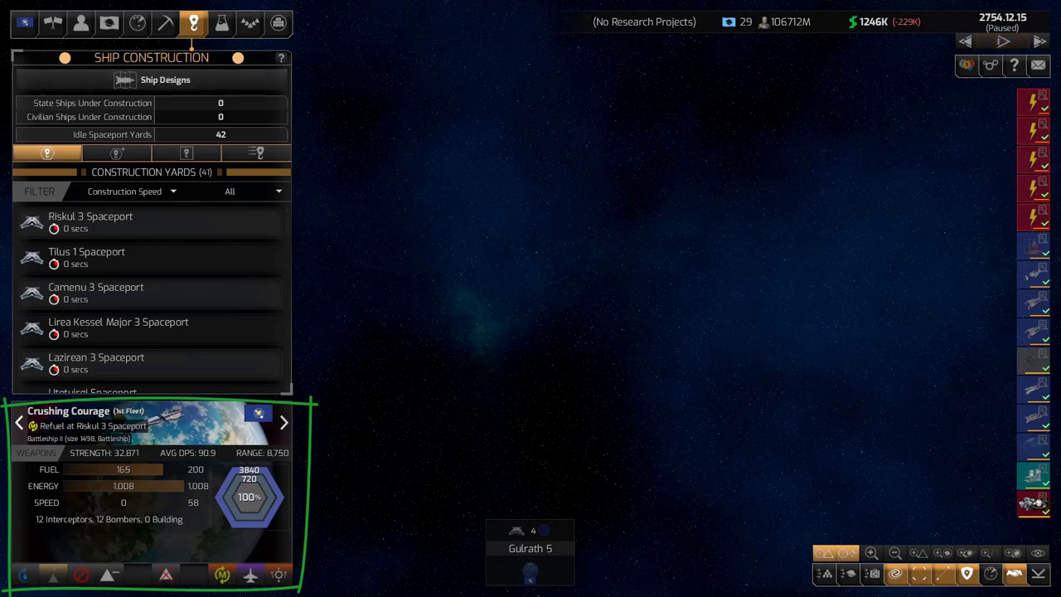
pyautogui.click(1002, 41)
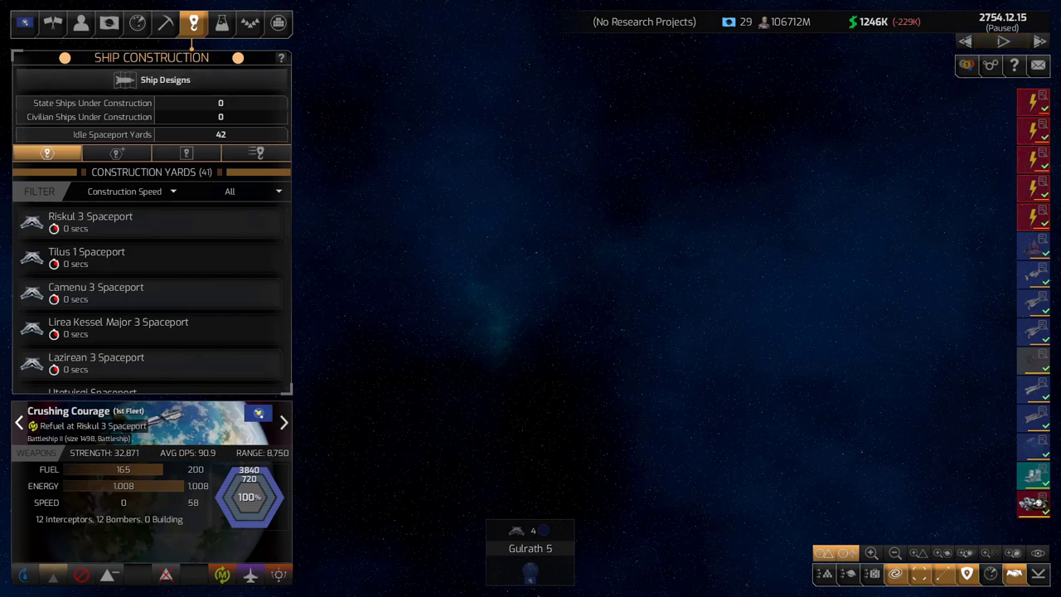
pyautogui.click(1002, 42)
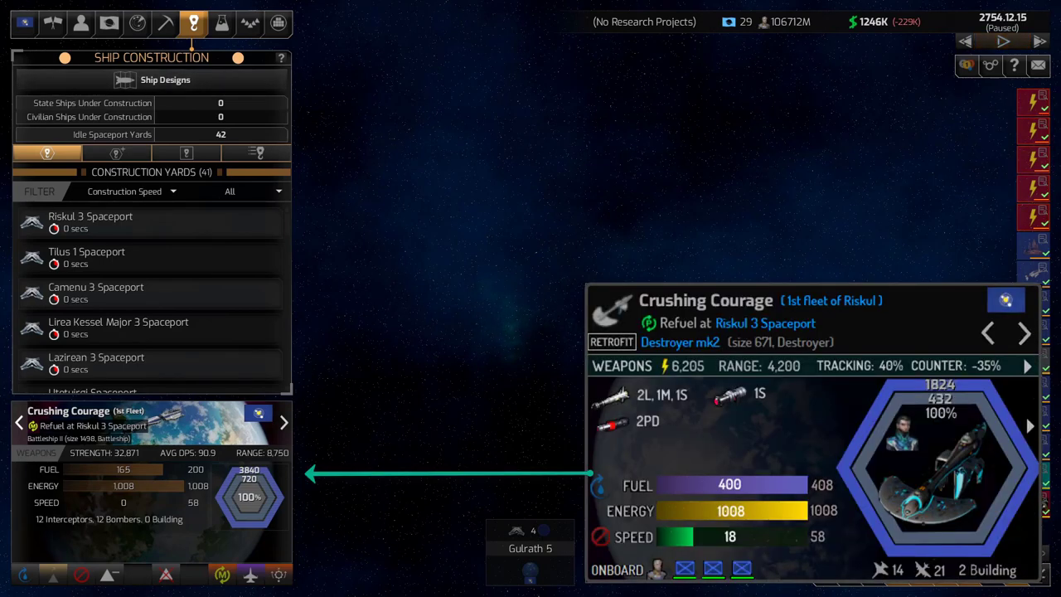
# Circle the RETROFIT tag beside the Destroyer mk2 design name in green
pyautogui.click(1002, 41)
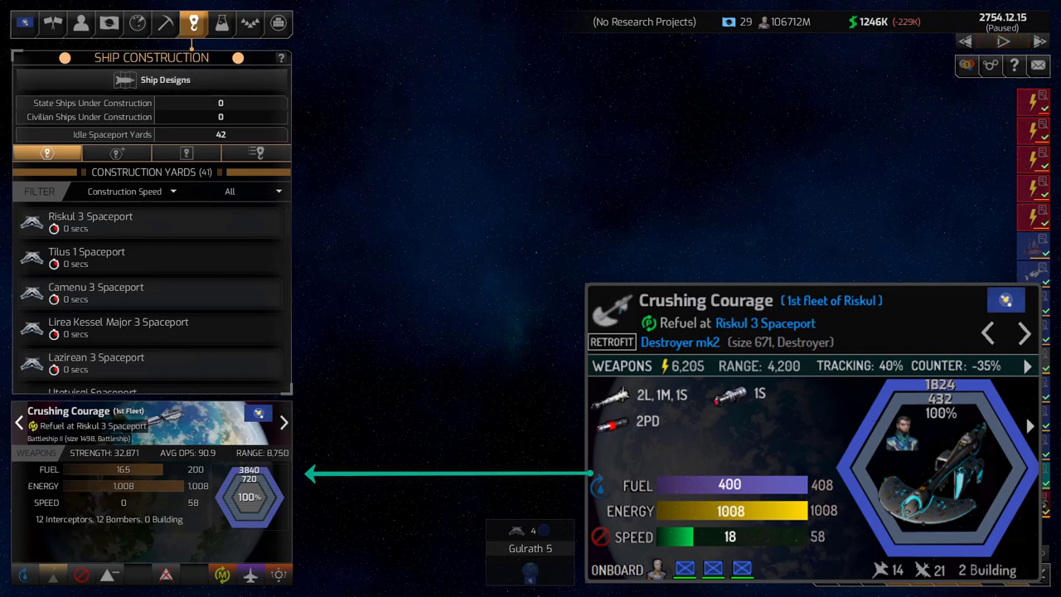
pyautogui.click(1002, 41)
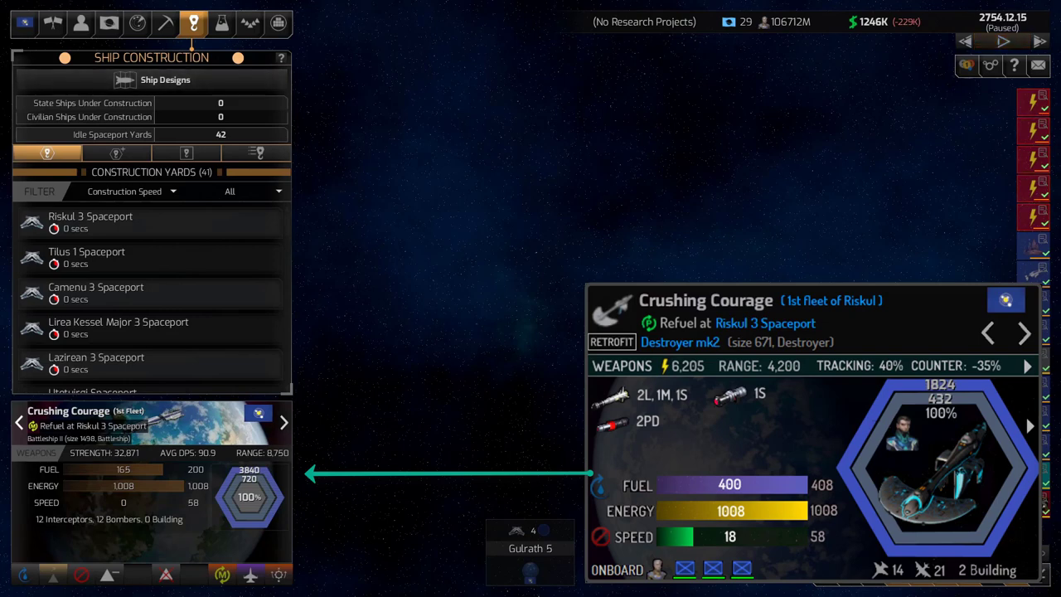
pyautogui.click(1002, 41)
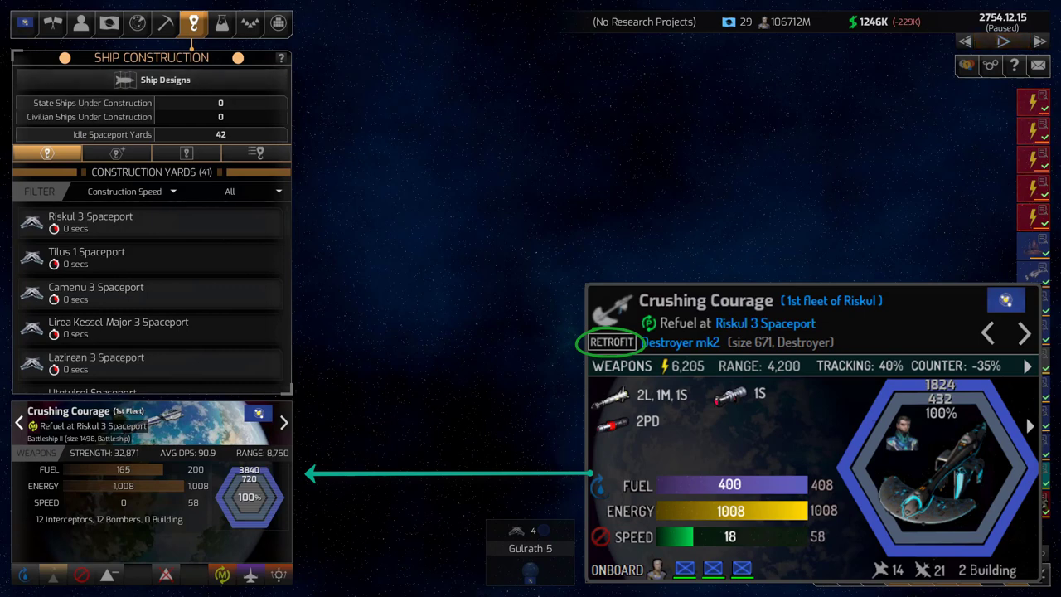
# Clear the green circle from the mockup's RETROFIT tag
pyautogui.click(1002, 41)
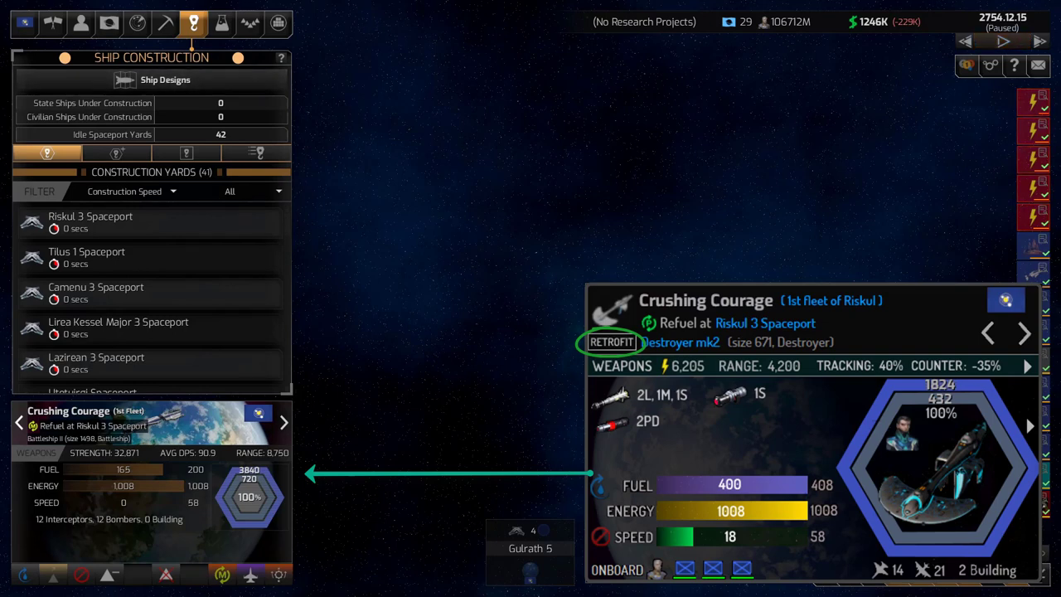
pyautogui.click(1002, 41)
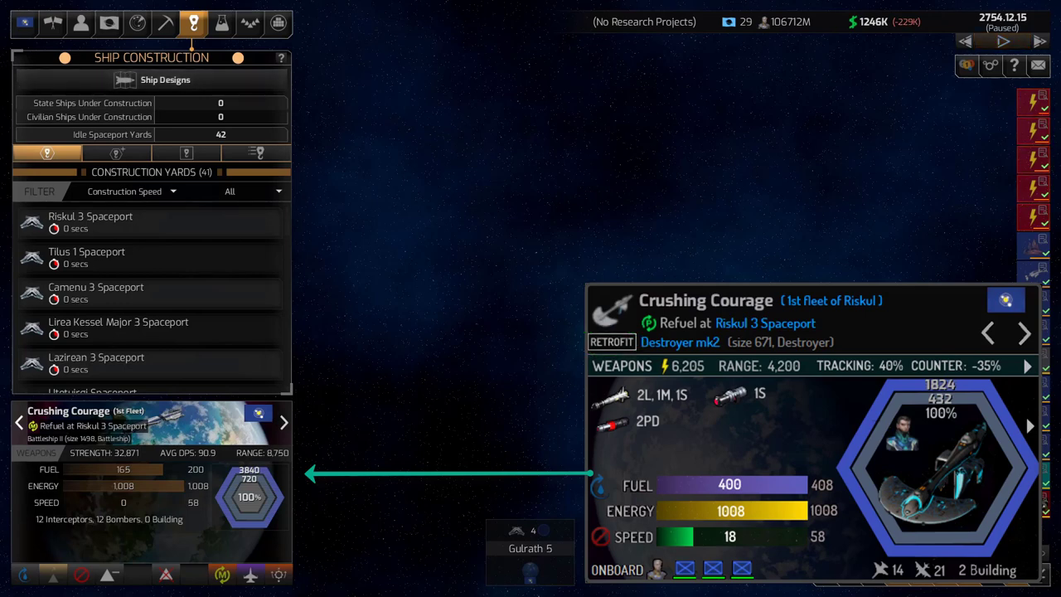
pyautogui.click(1002, 40)
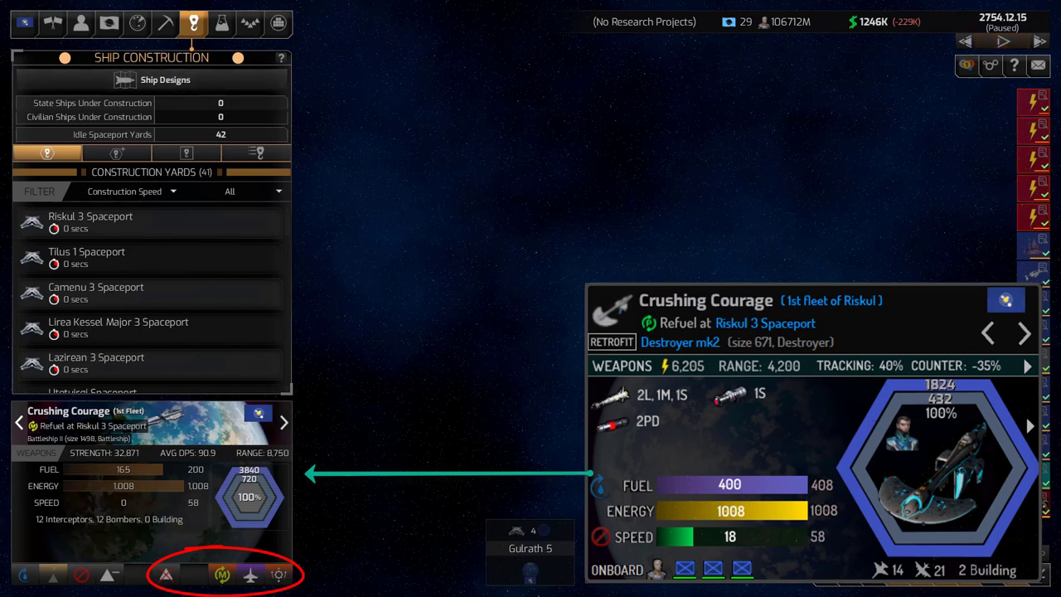
pyautogui.click(1002, 41)
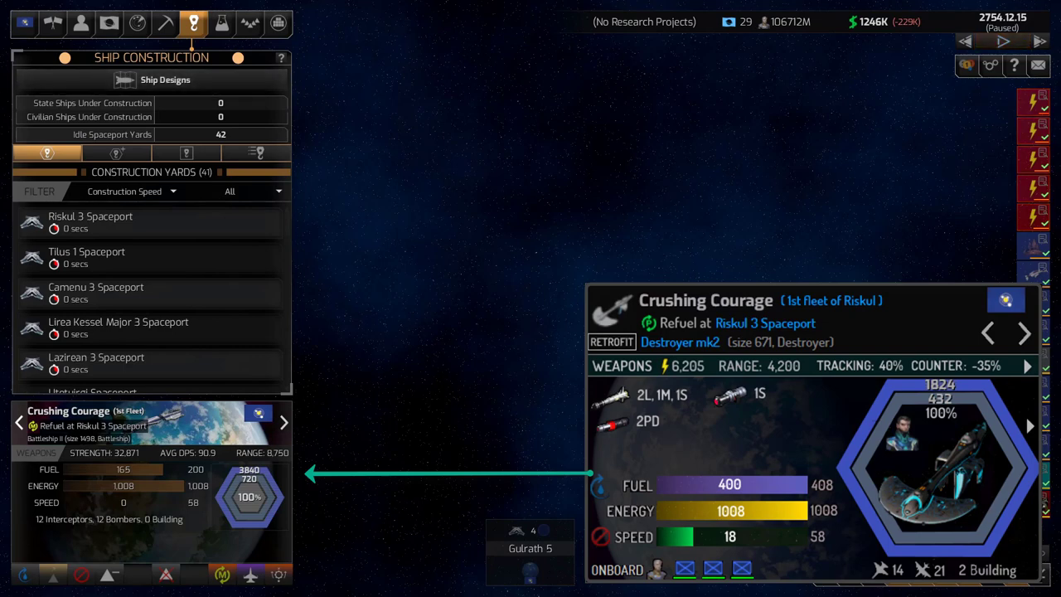
# Move past the hexagon circle to the shrunken Crushing Courage panel with its Command Center
pyautogui.click(1001, 40)
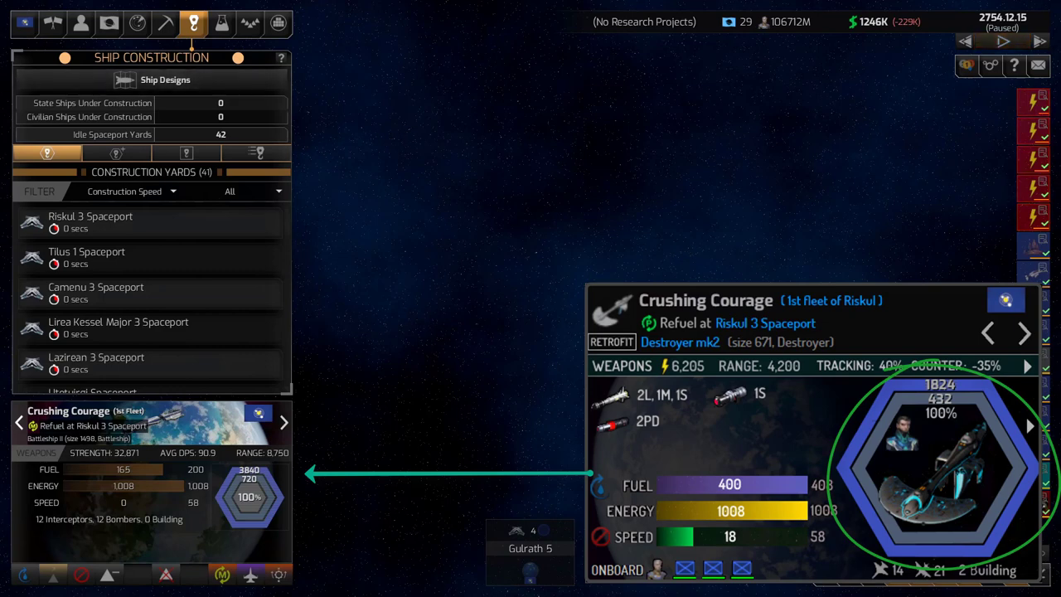
pyautogui.click(1002, 40)
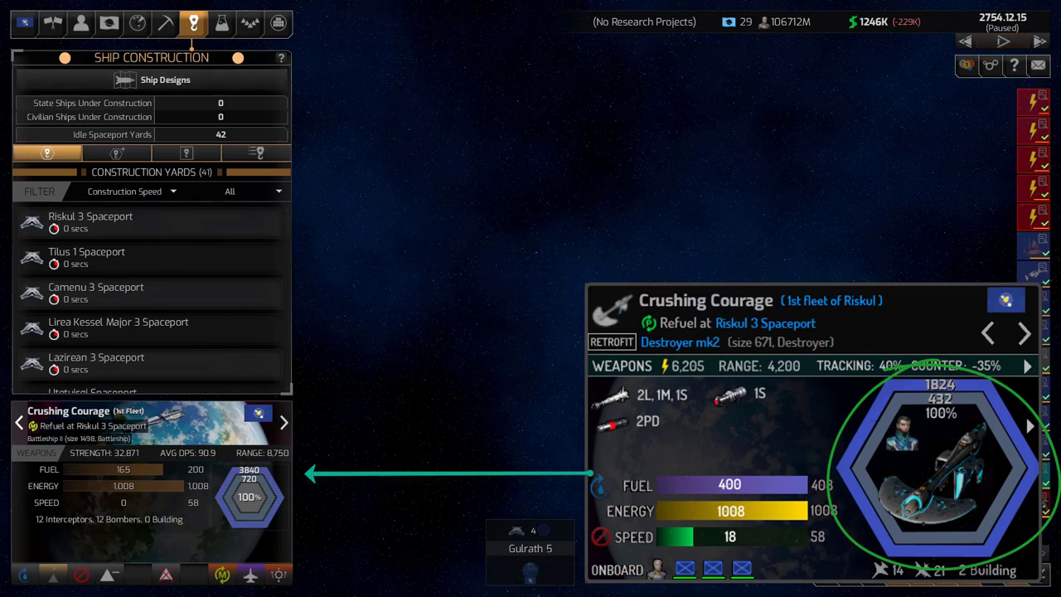
pyautogui.click(1002, 41)
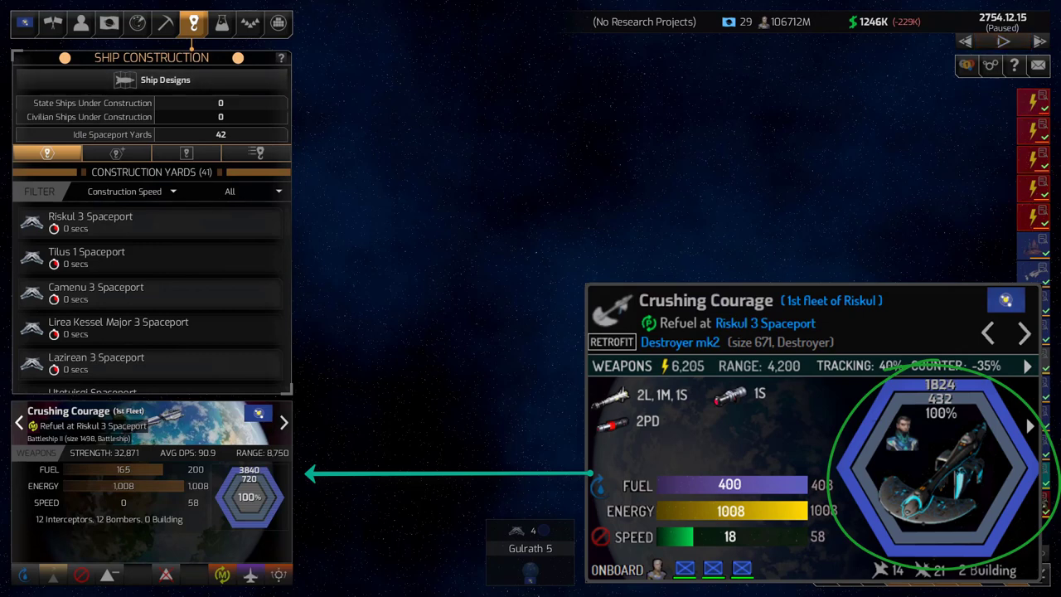
pyautogui.click(1003, 40)
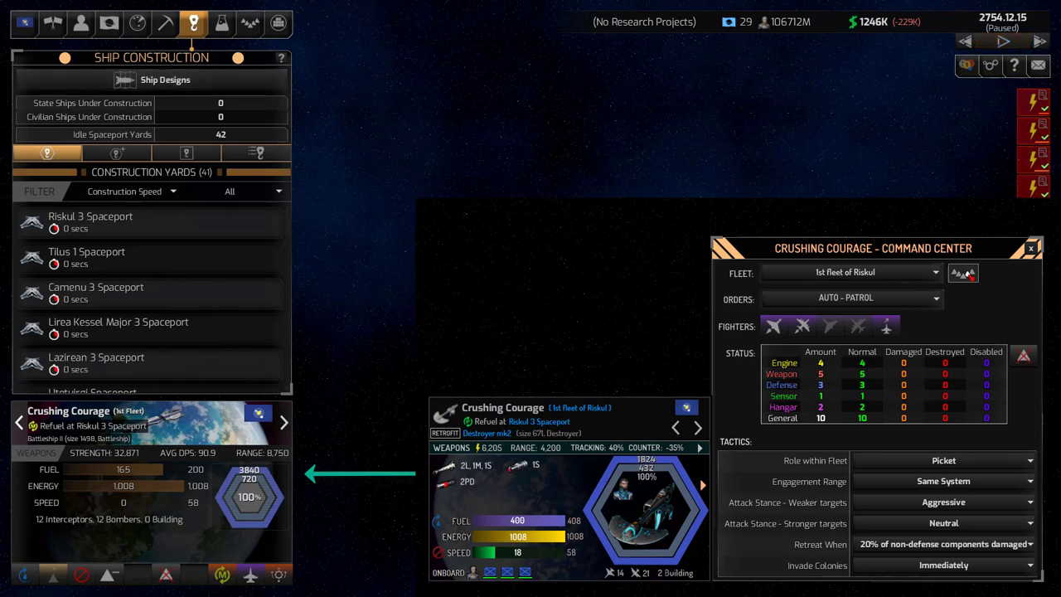
pyautogui.click(1002, 40)
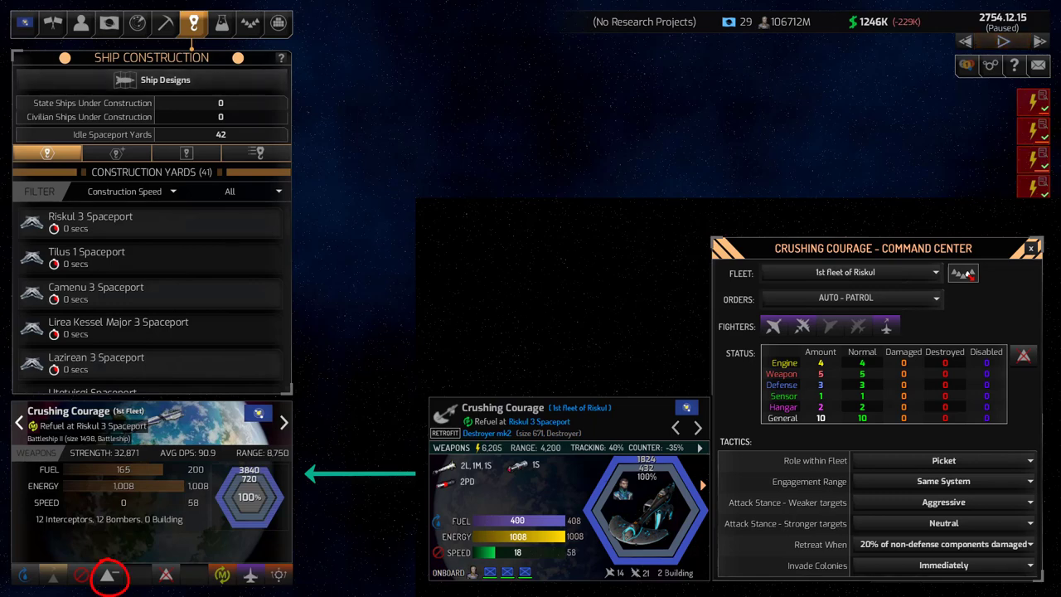
pyautogui.click(1002, 42)
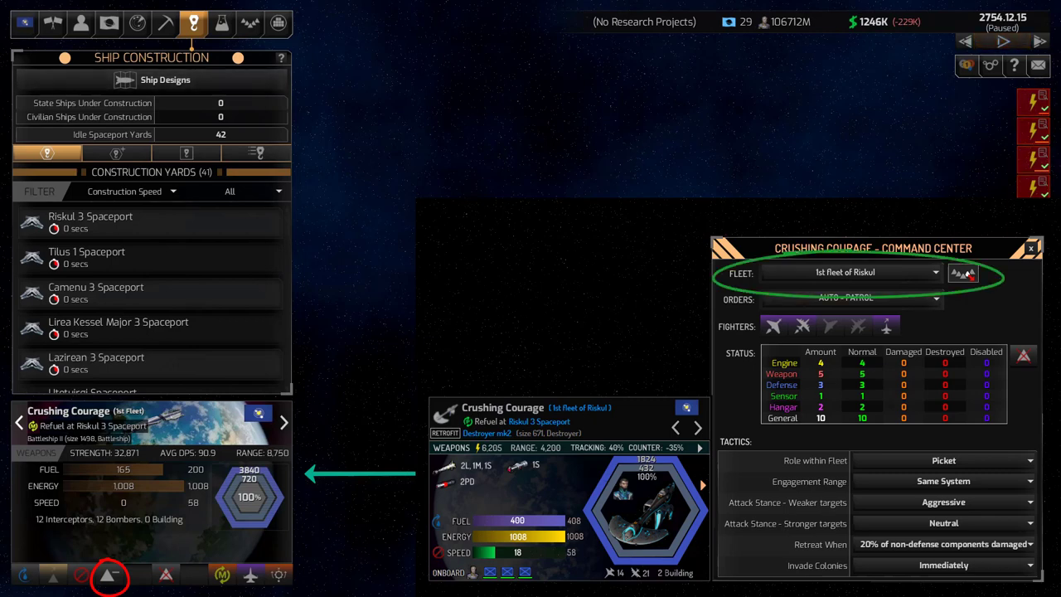
pyautogui.click(1003, 42)
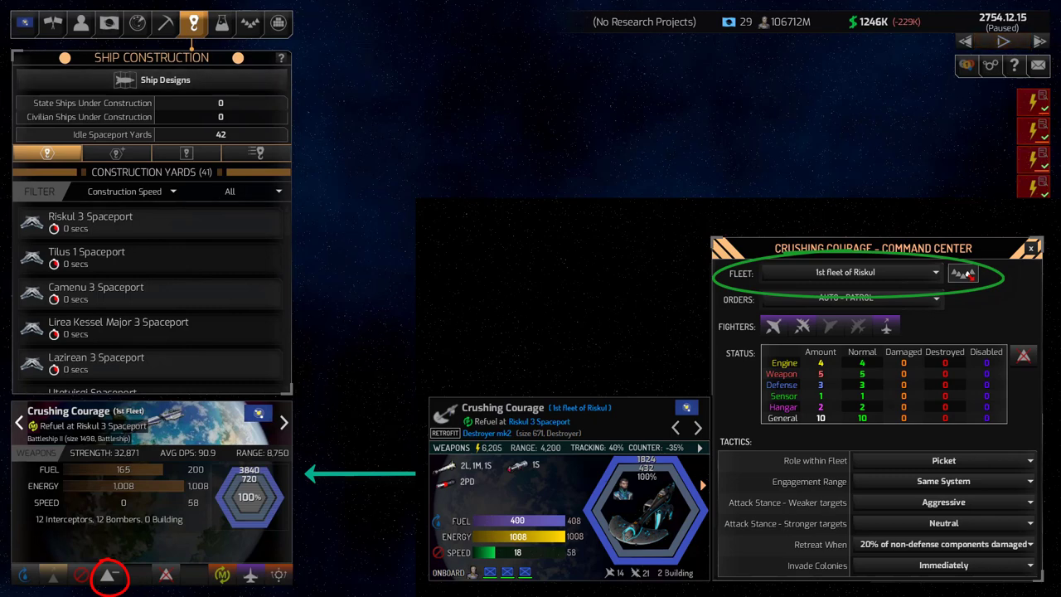
pyautogui.click(1003, 41)
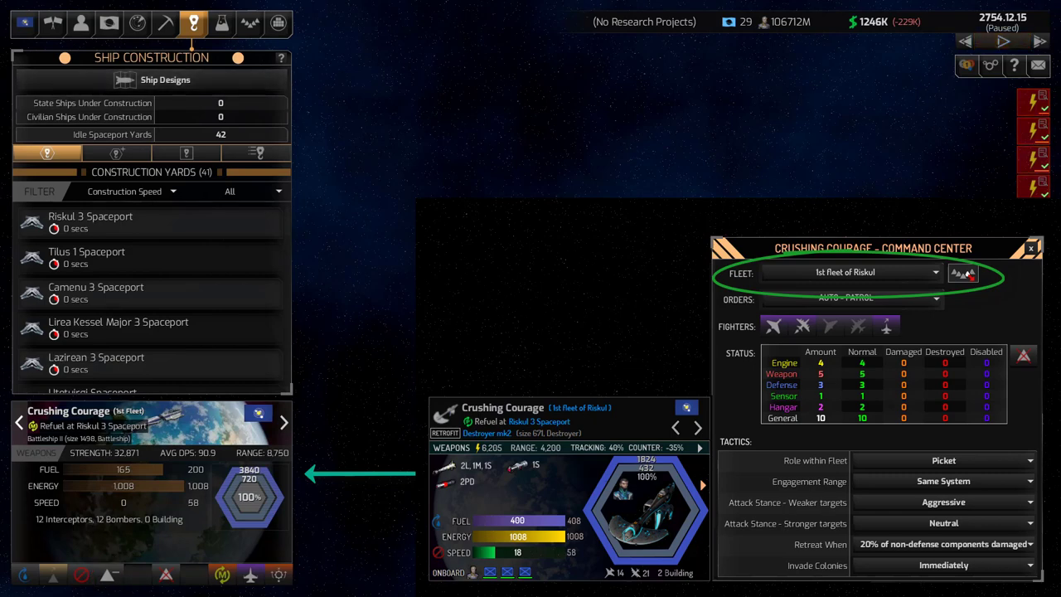
pyautogui.click(1003, 42)
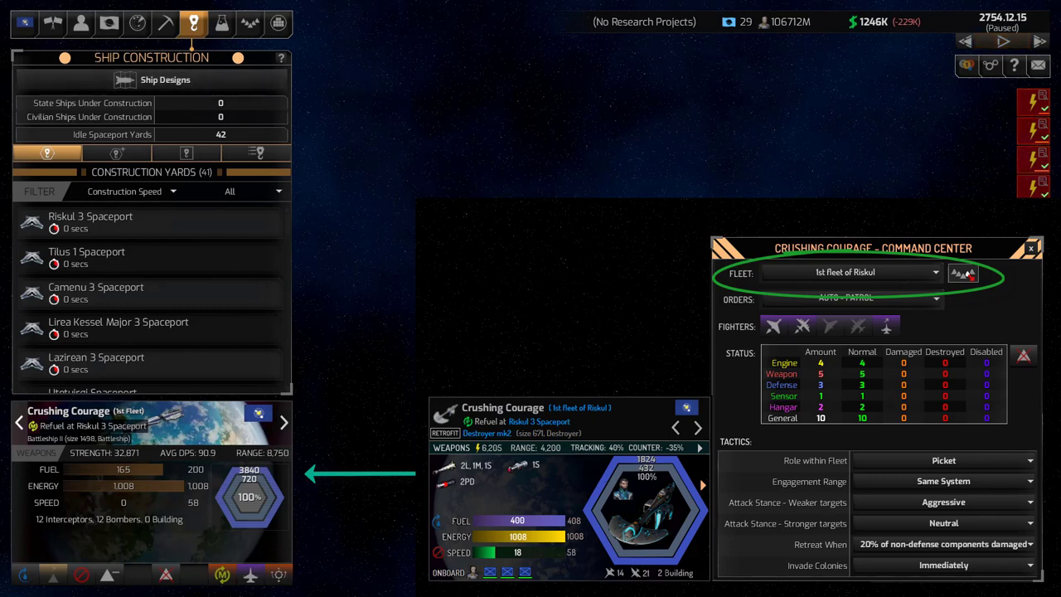
pyautogui.click(1002, 41)
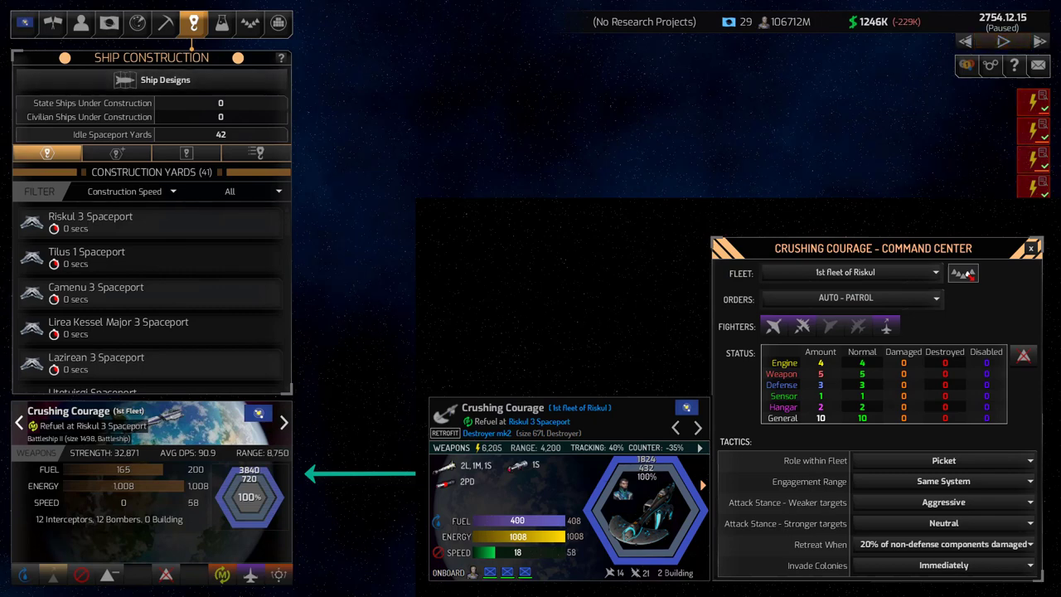
pyautogui.click(1003, 40)
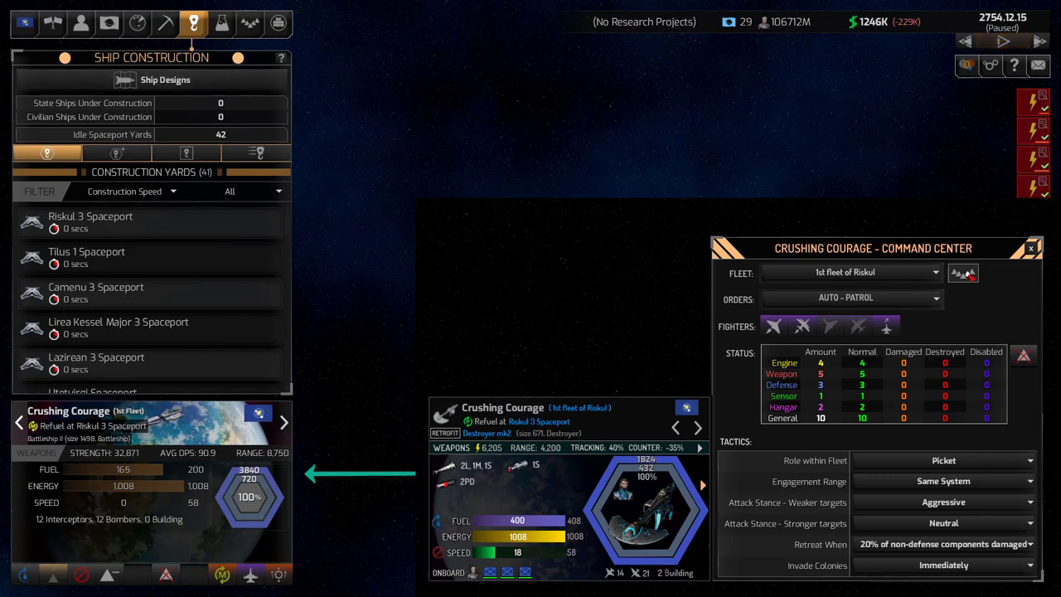
pyautogui.click(1003, 41)
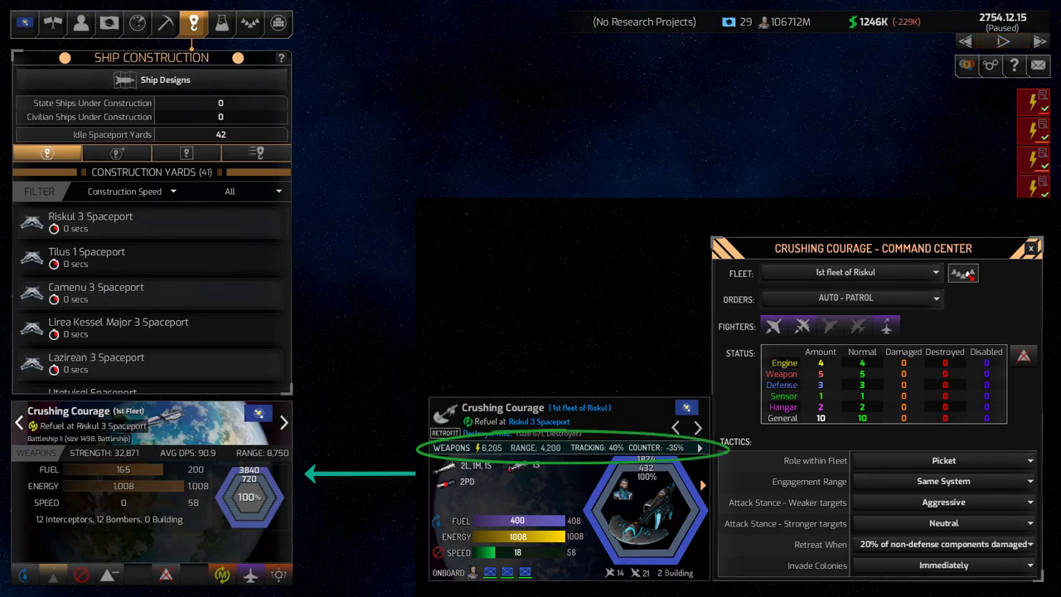
pyautogui.click(1002, 40)
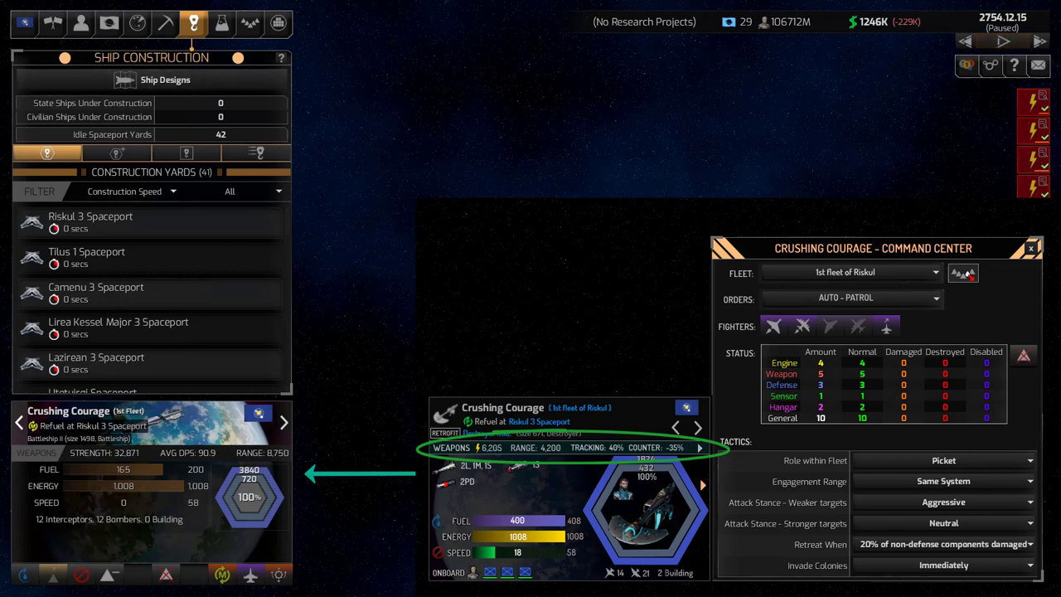
pyautogui.click(1002, 42)
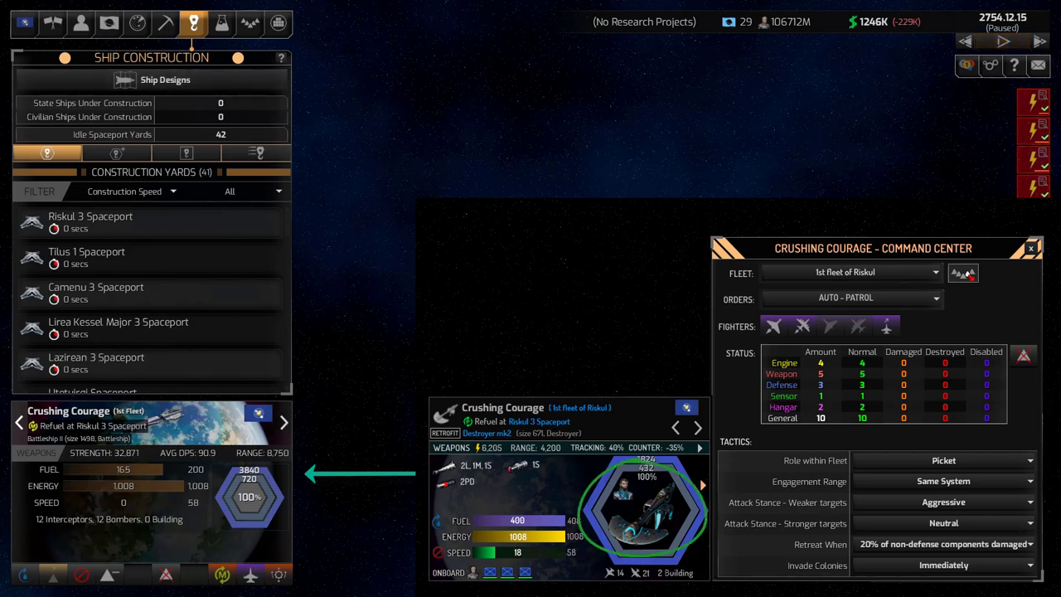
pyautogui.click(1002, 41)
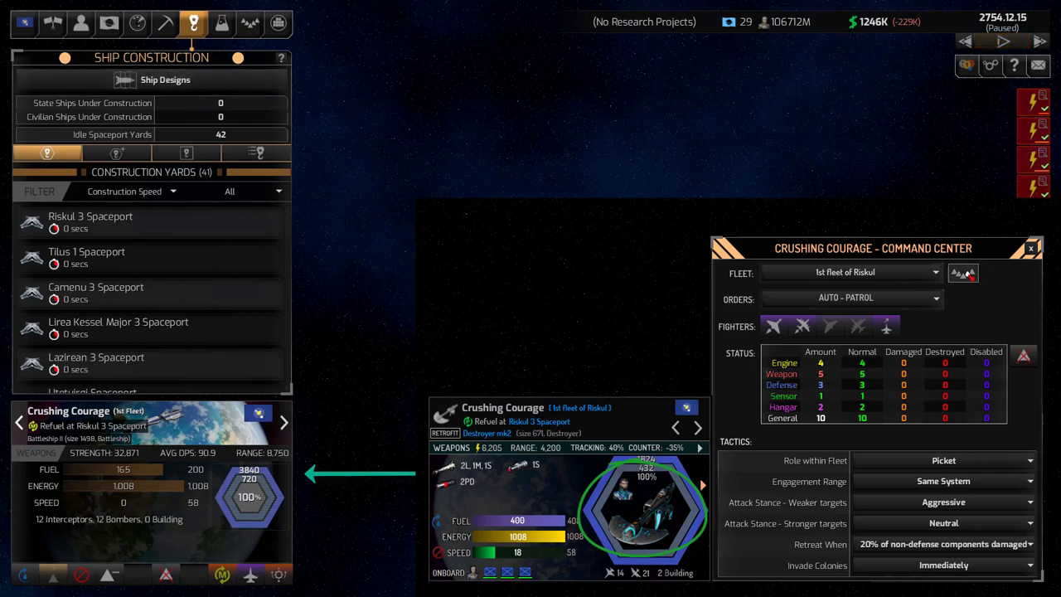
pyautogui.click(1003, 41)
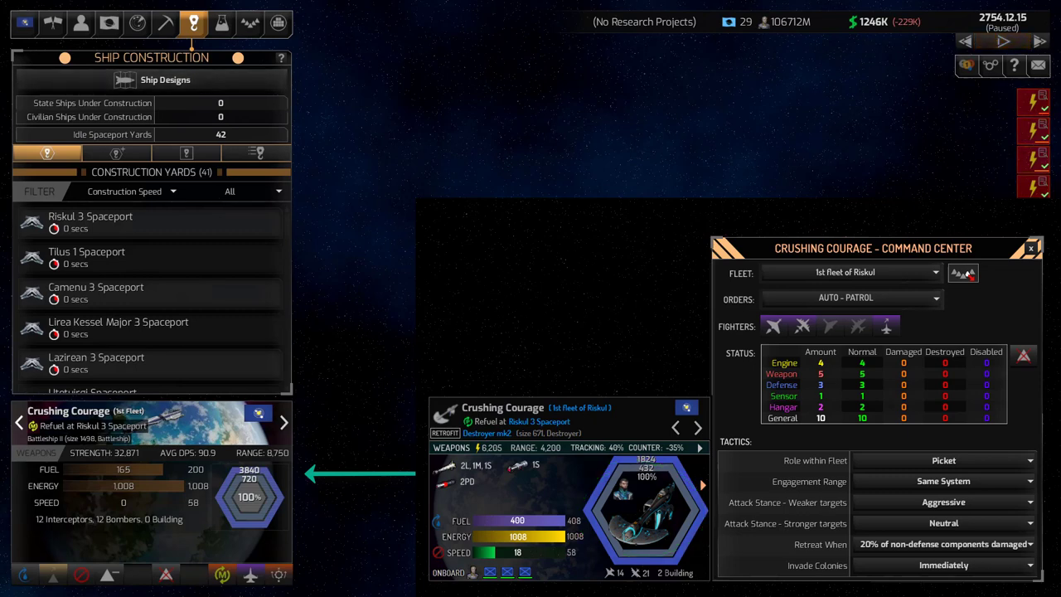
# Advance to the slide circling the mockup's weapon list (2L, 1M, 1S, 1S, 2PD)
pyautogui.click(1001, 40)
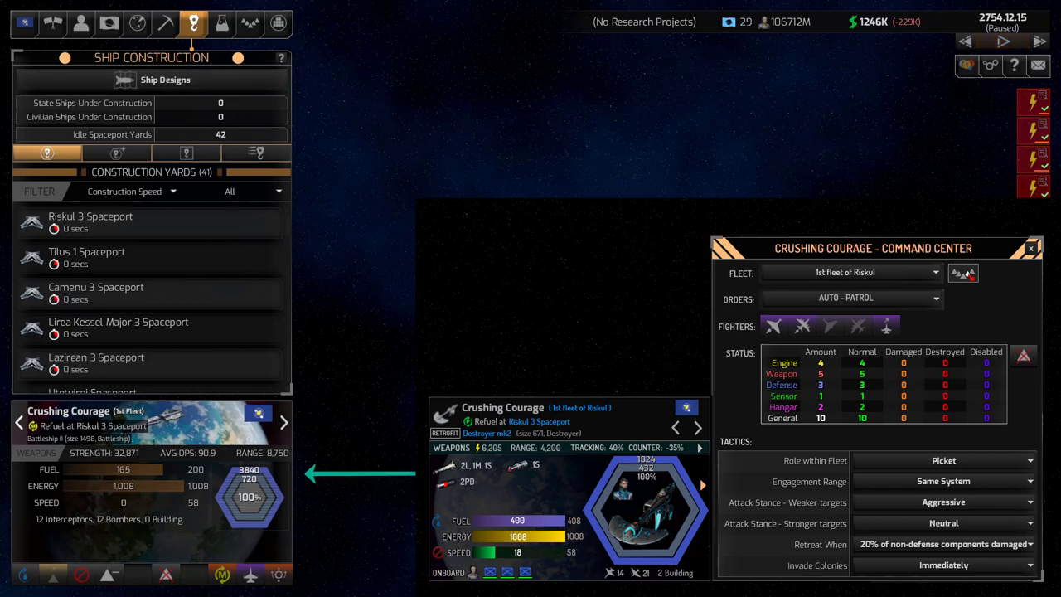
pyautogui.click(1002, 41)
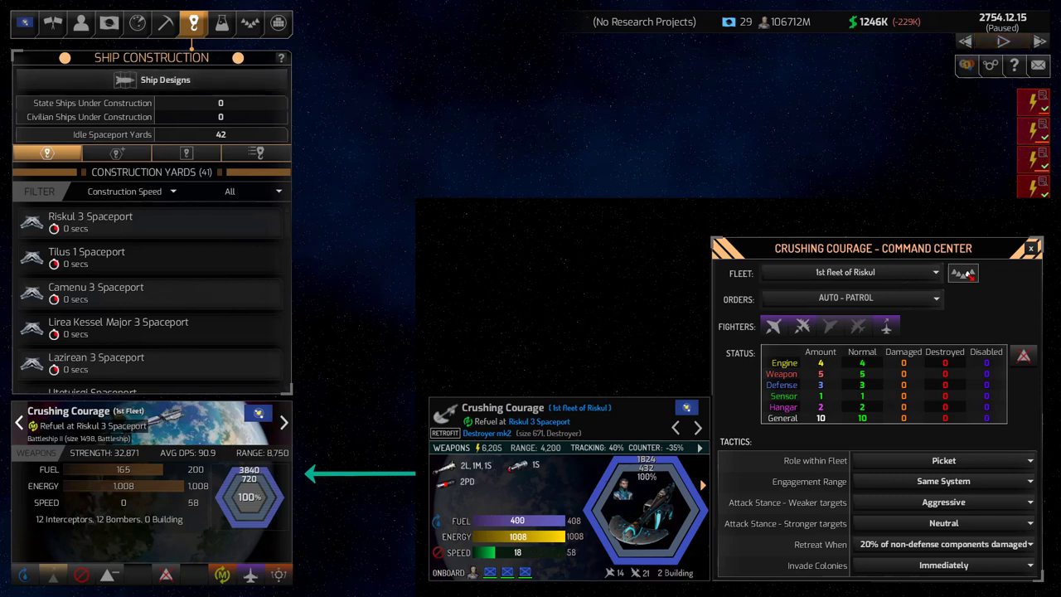
pyautogui.click(1003, 42)
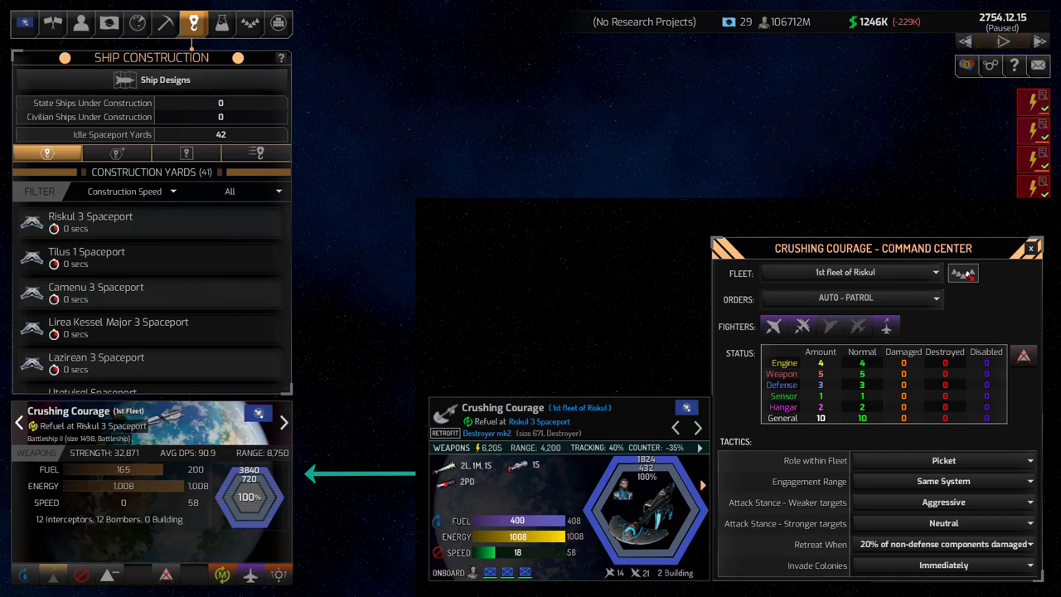
pyautogui.click(1002, 41)
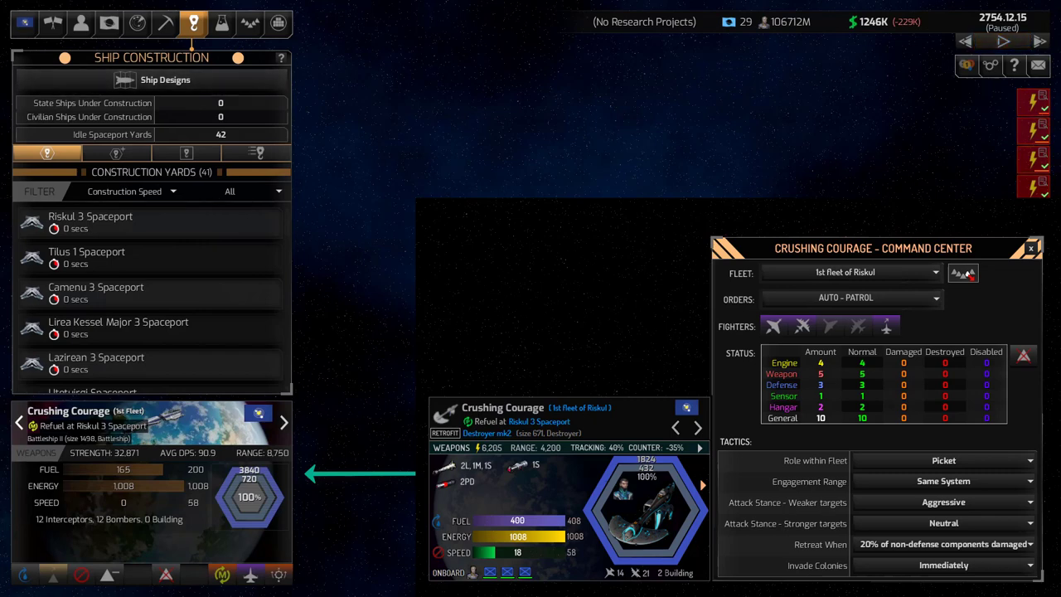
pyautogui.click(1001, 40)
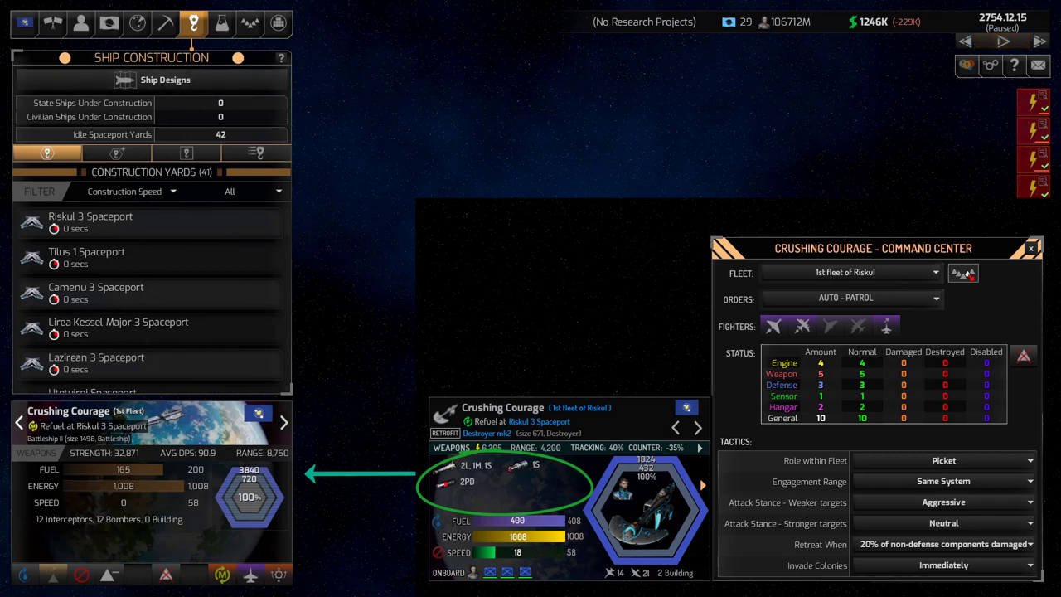
# Swap the weapons ellipse for a green arrow pointing at the ship portrait hexagon
pyautogui.click(1002, 41)
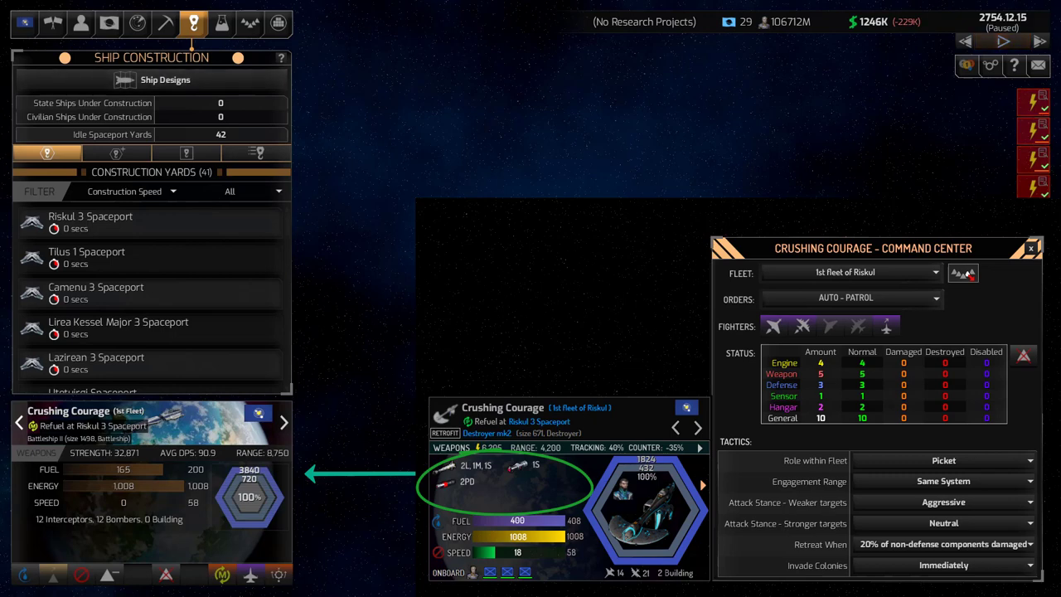
pyautogui.click(1002, 42)
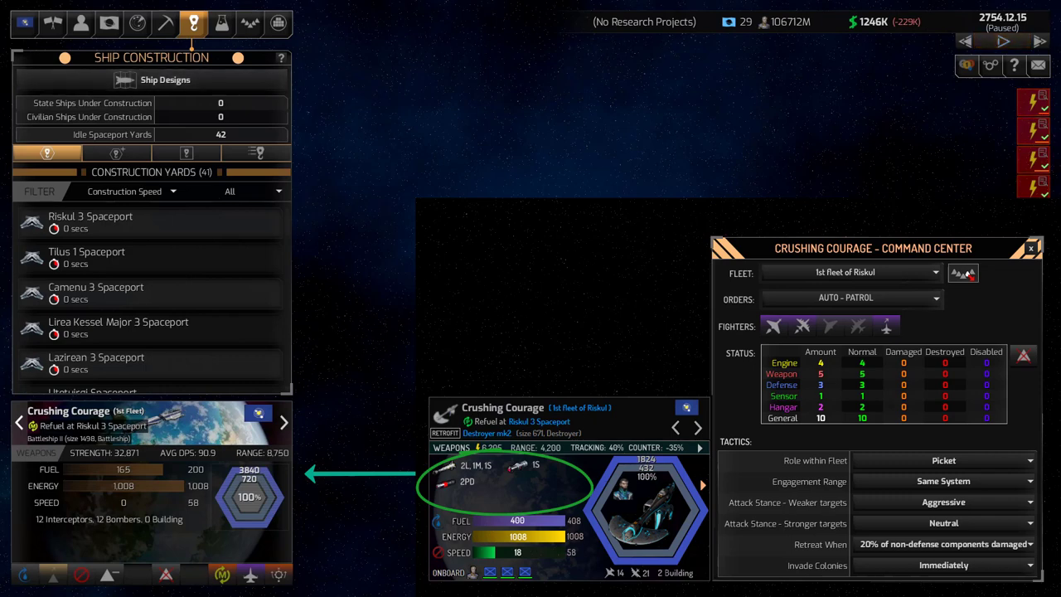
pyautogui.click(1002, 40)
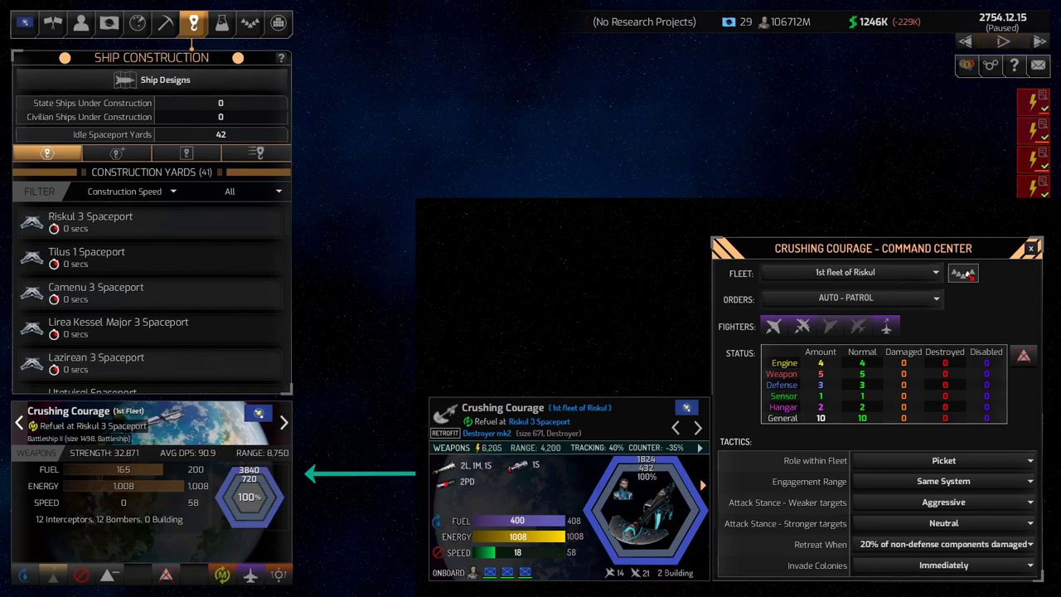
pyautogui.click(1003, 42)
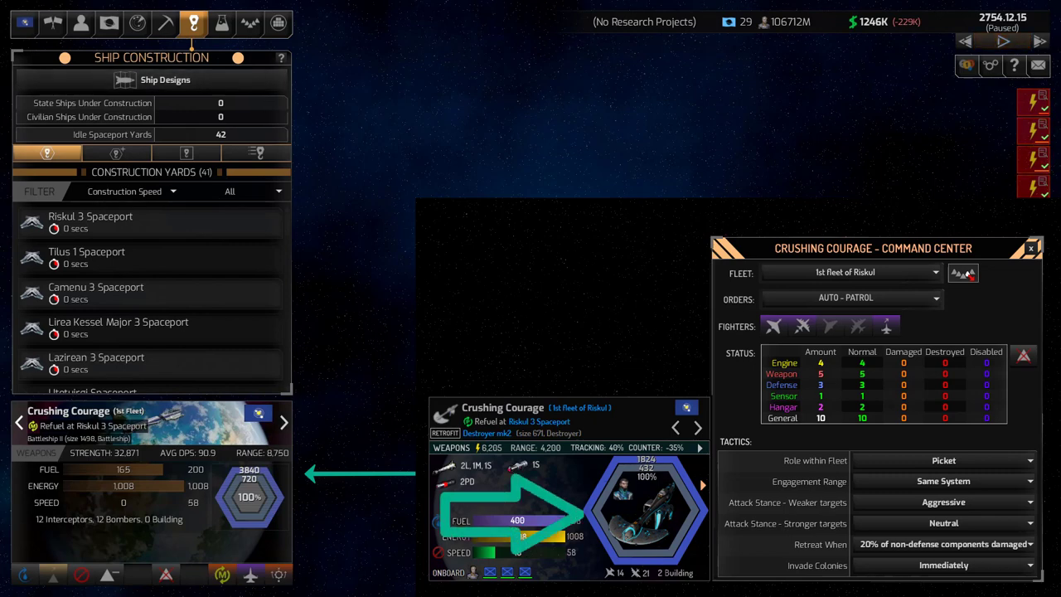
# Show the ship panel mockup without the arrow, beside the original Crushing Courage summary
pyautogui.click(1003, 40)
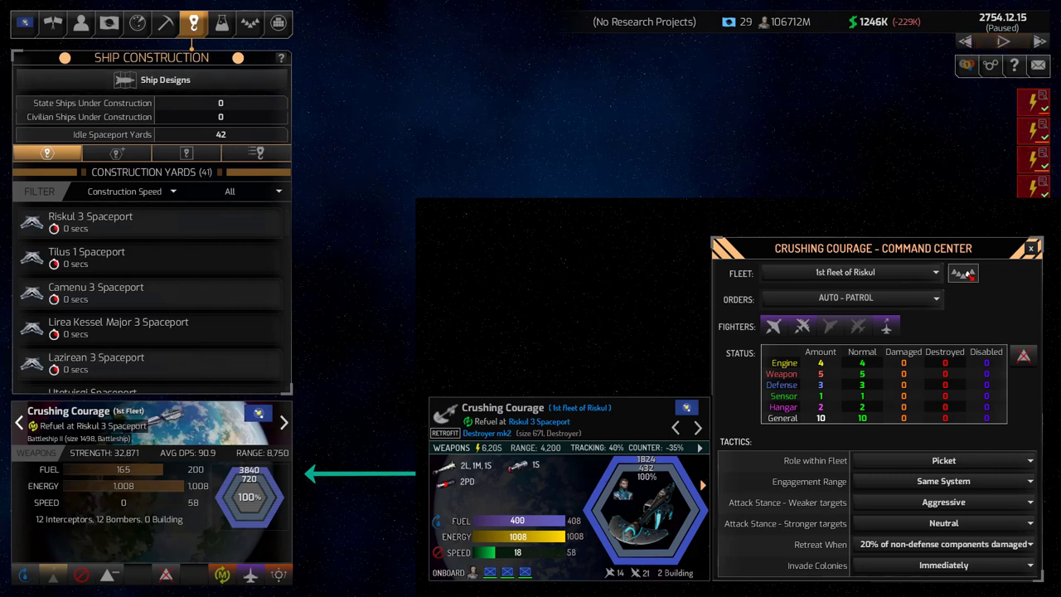
pyautogui.click(1002, 41)
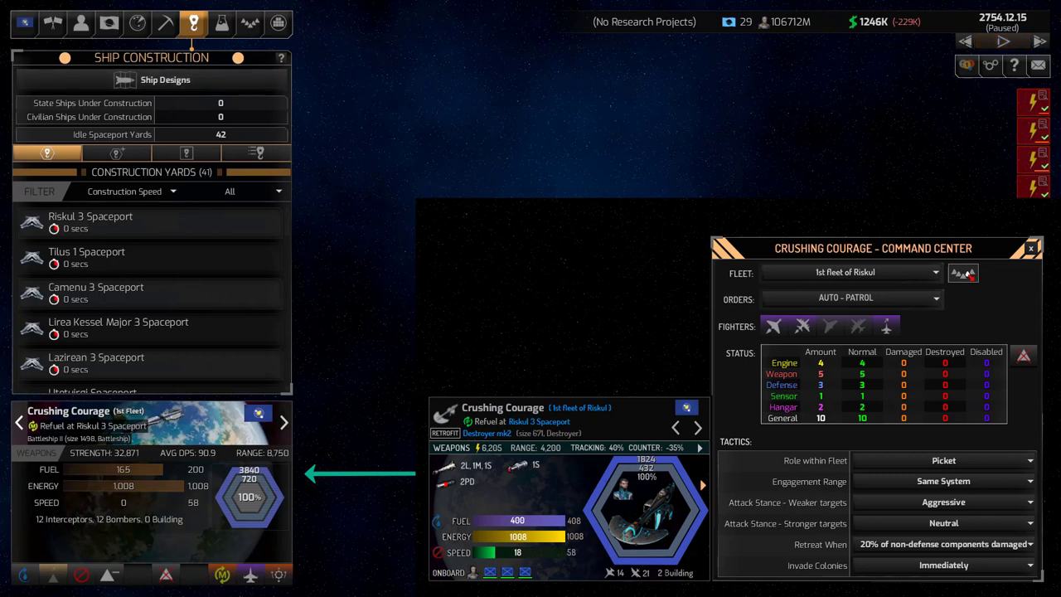
pyautogui.click(1002, 41)
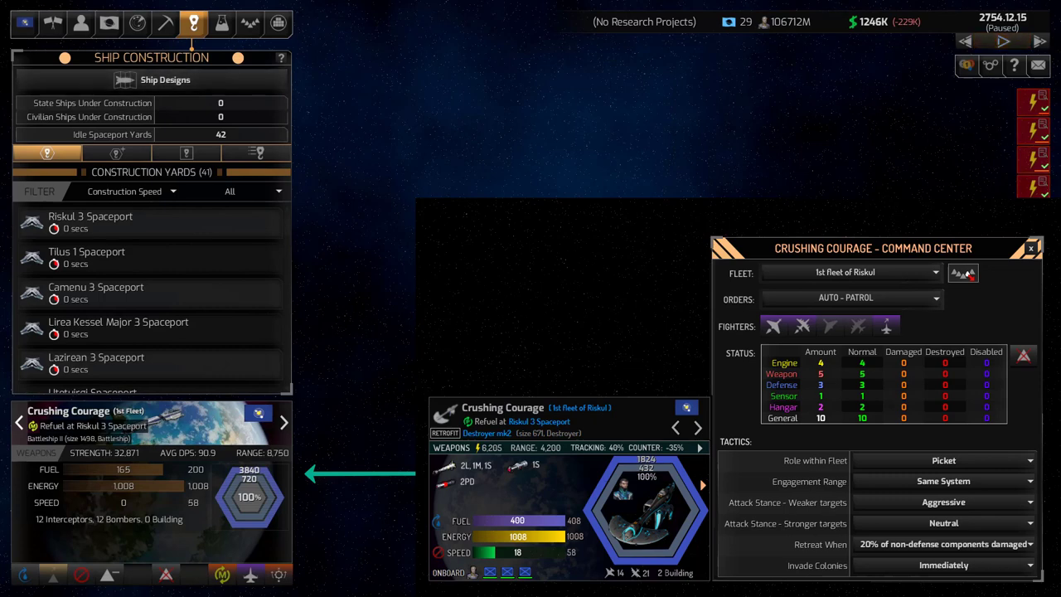
pyautogui.click(1002, 41)
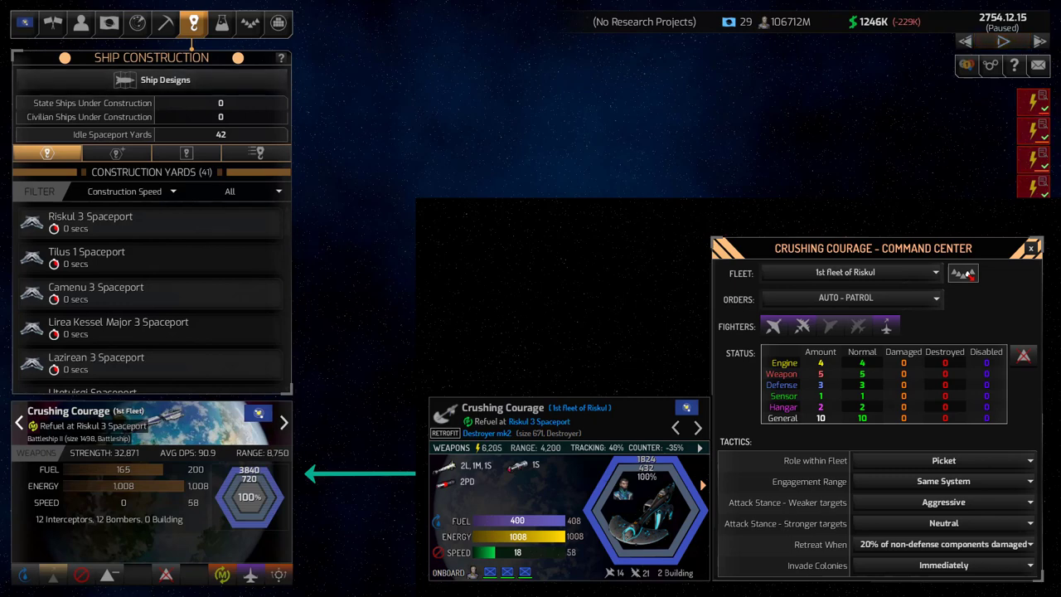
pyautogui.click(1002, 41)
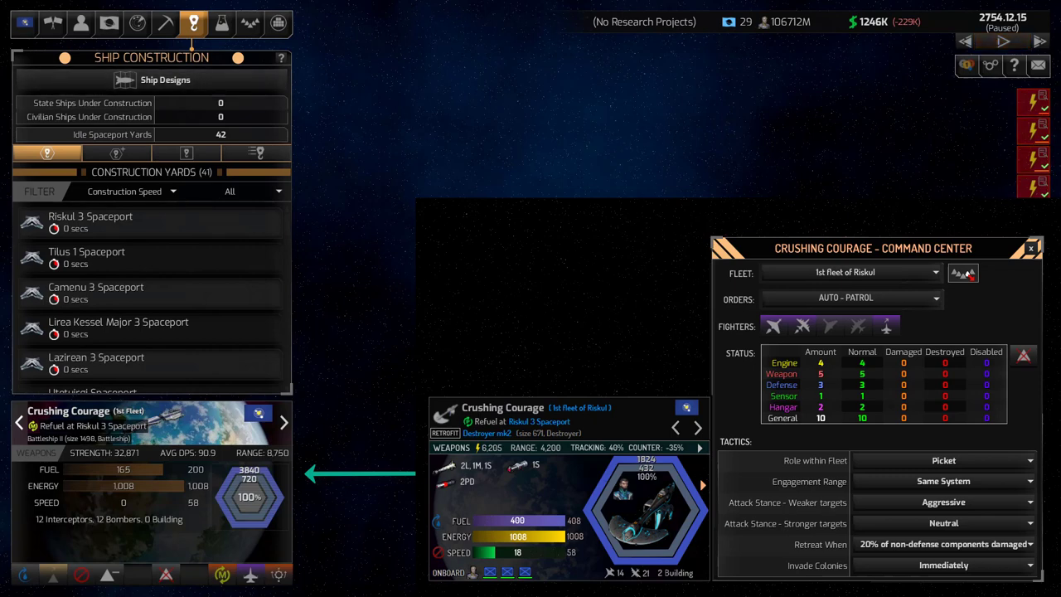
pyautogui.click(1003, 41)
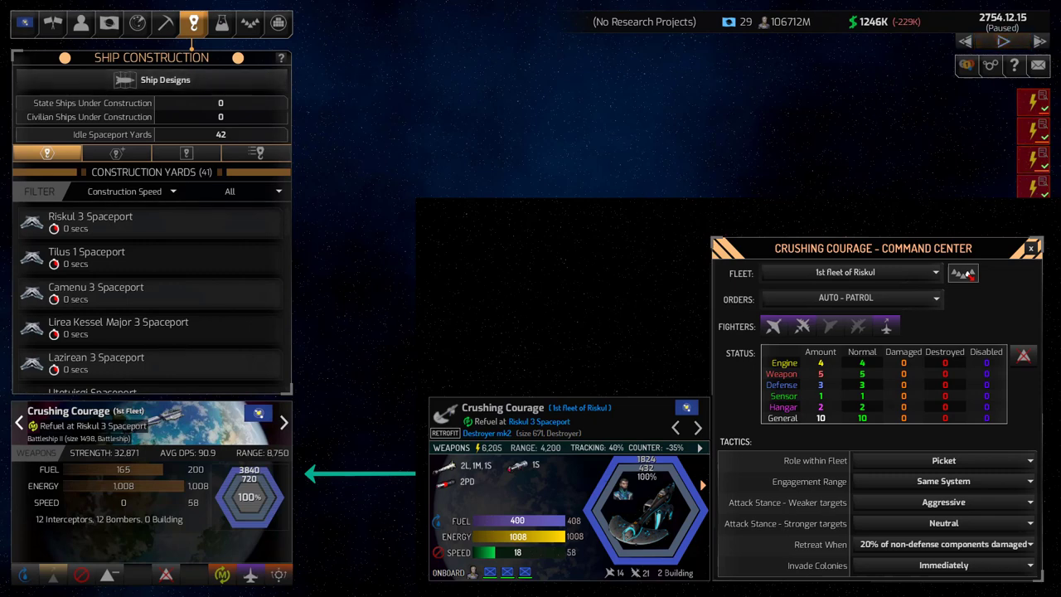
pyautogui.click(1002, 41)
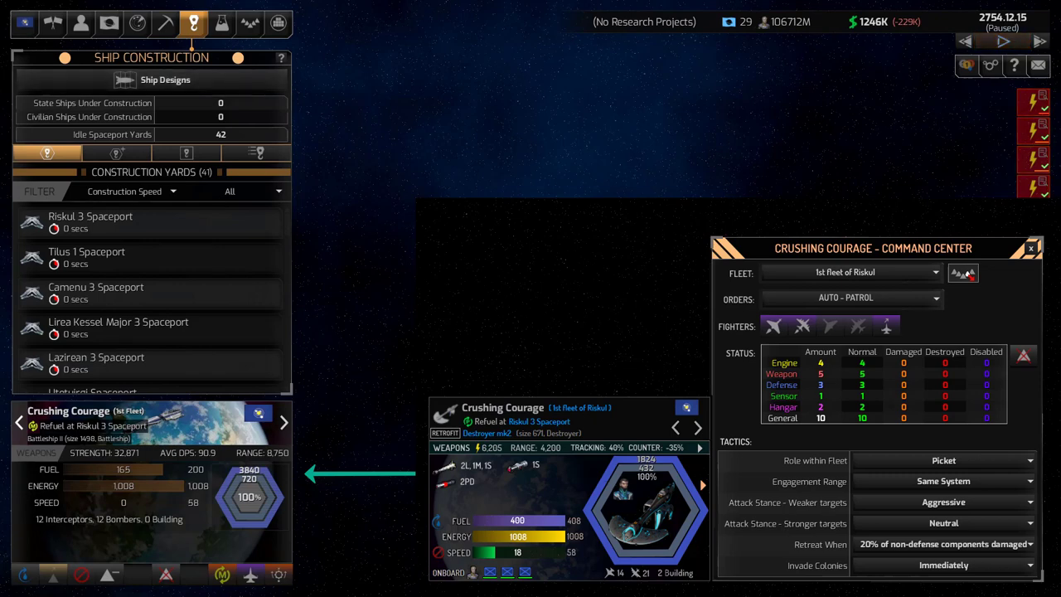
pyautogui.click(1003, 41)
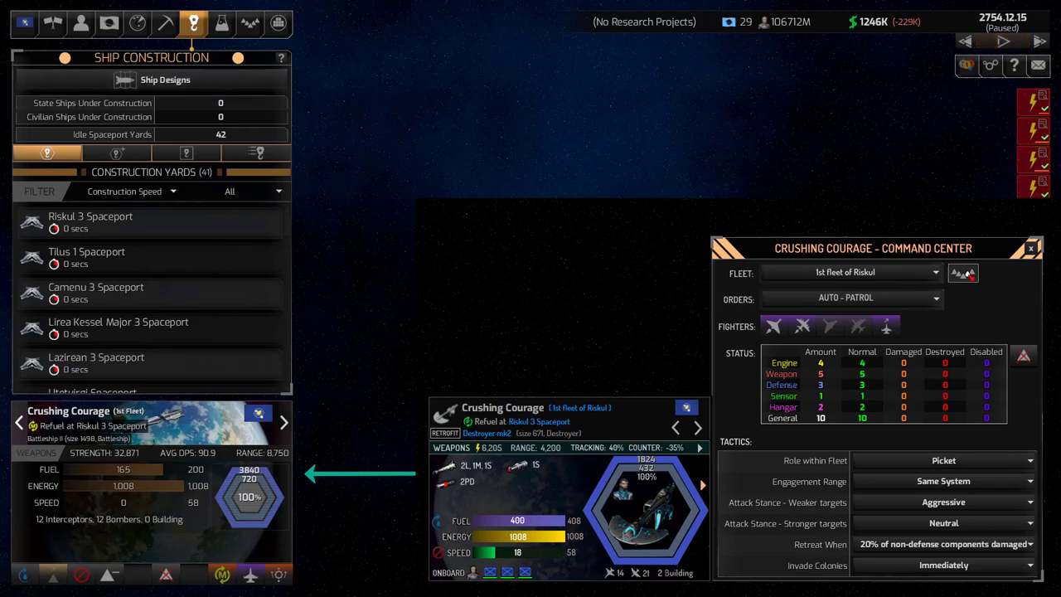
pyautogui.click(1002, 42)
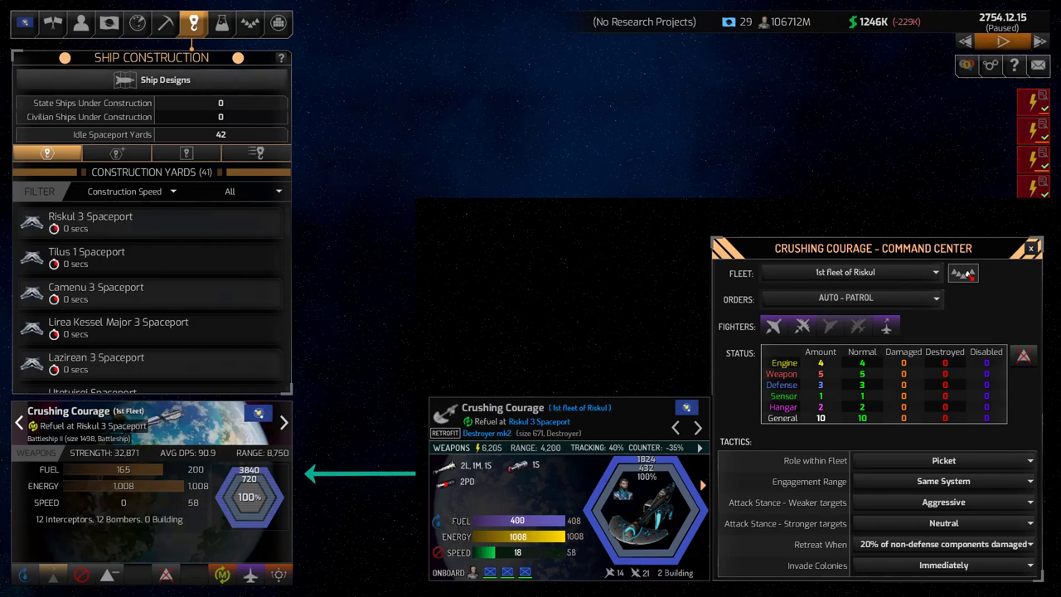
# Show the 29-colony Colonies list beside Oncit's panel with Resources and Stock Levels expanded
pyautogui.click(109, 22)
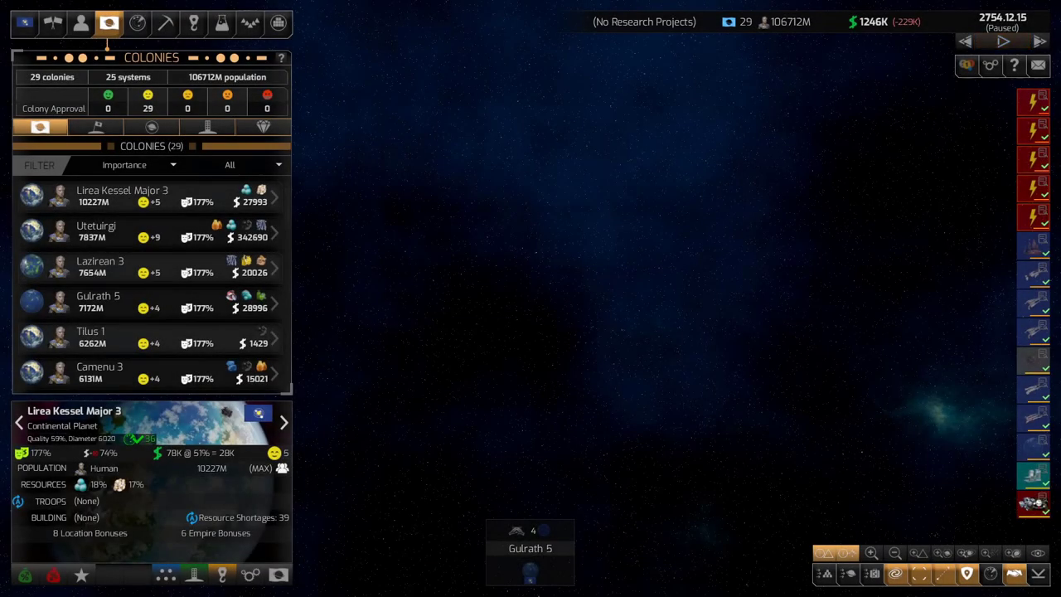
pyautogui.click(1002, 40)
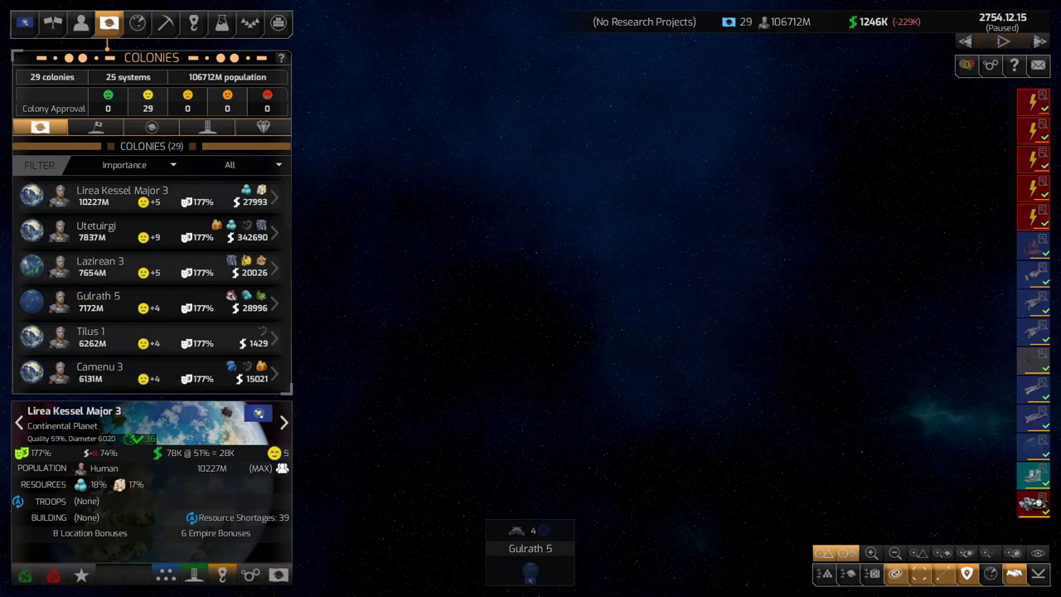
pyautogui.click(1003, 42)
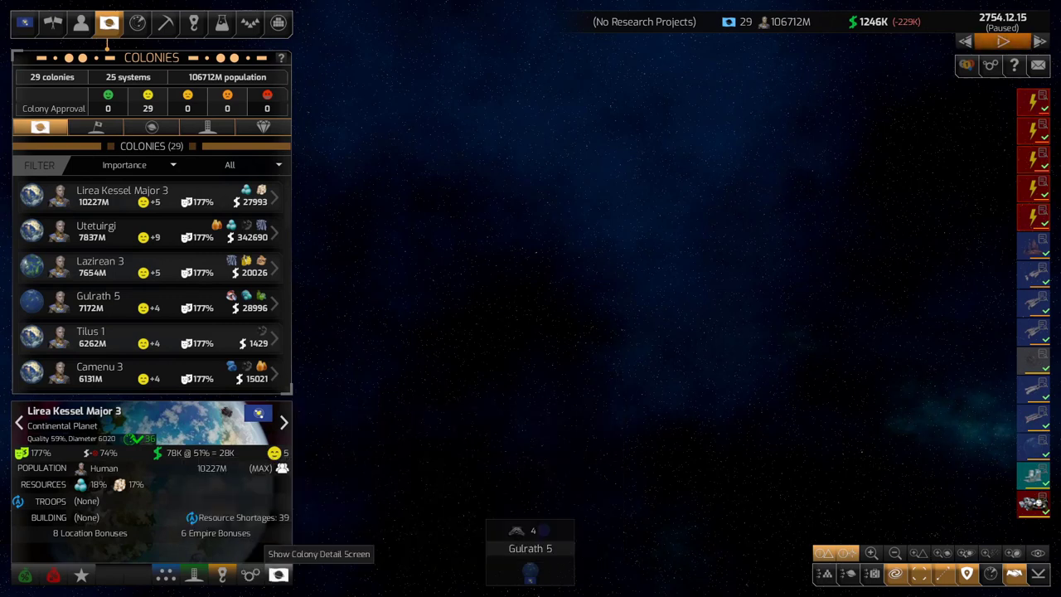
pyautogui.click(278, 574)
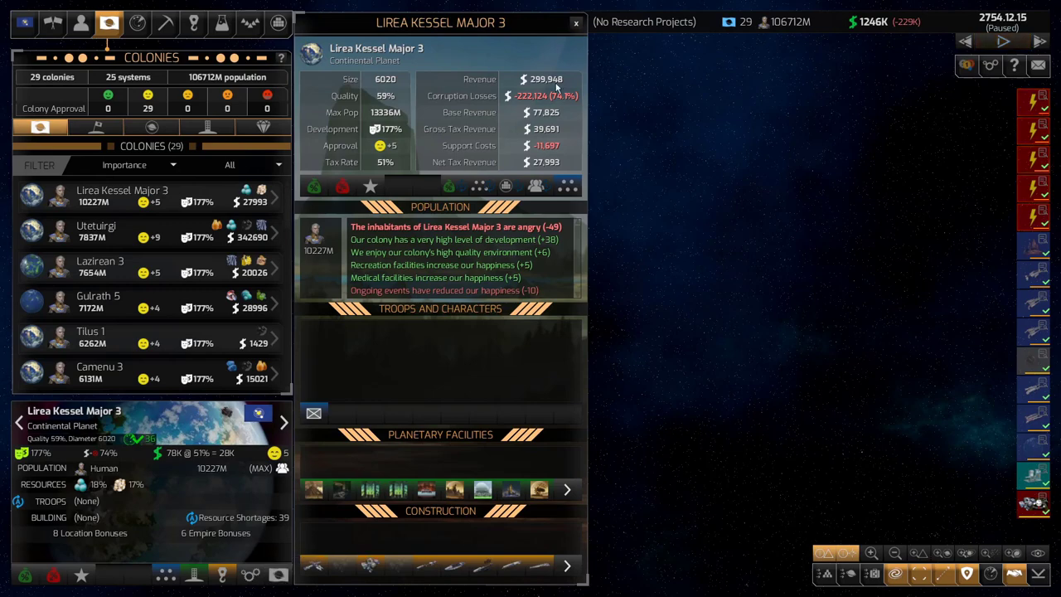
pyautogui.click(576, 22)
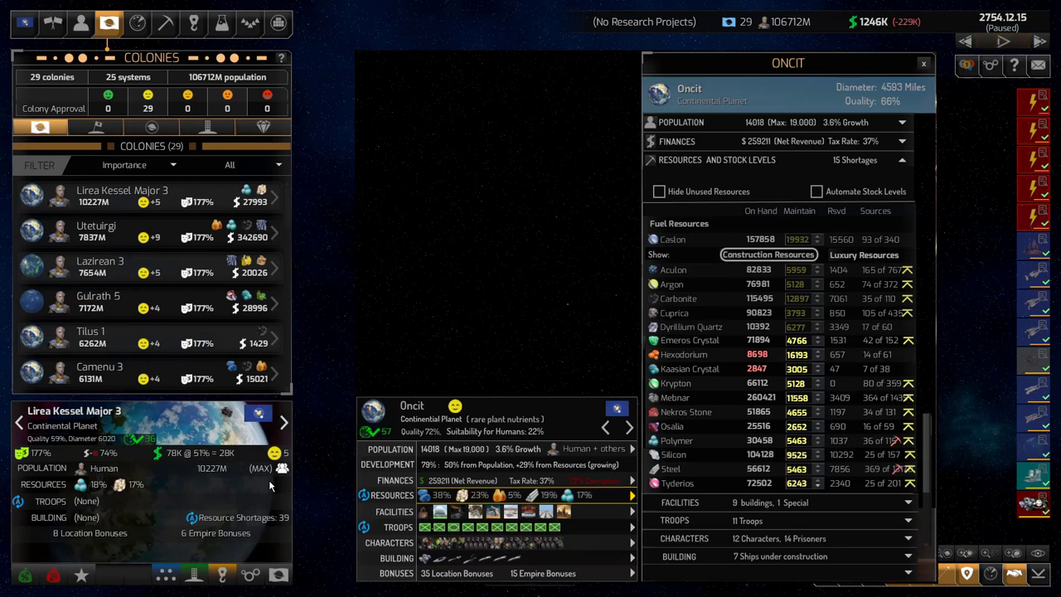
pyautogui.click(1003, 40)
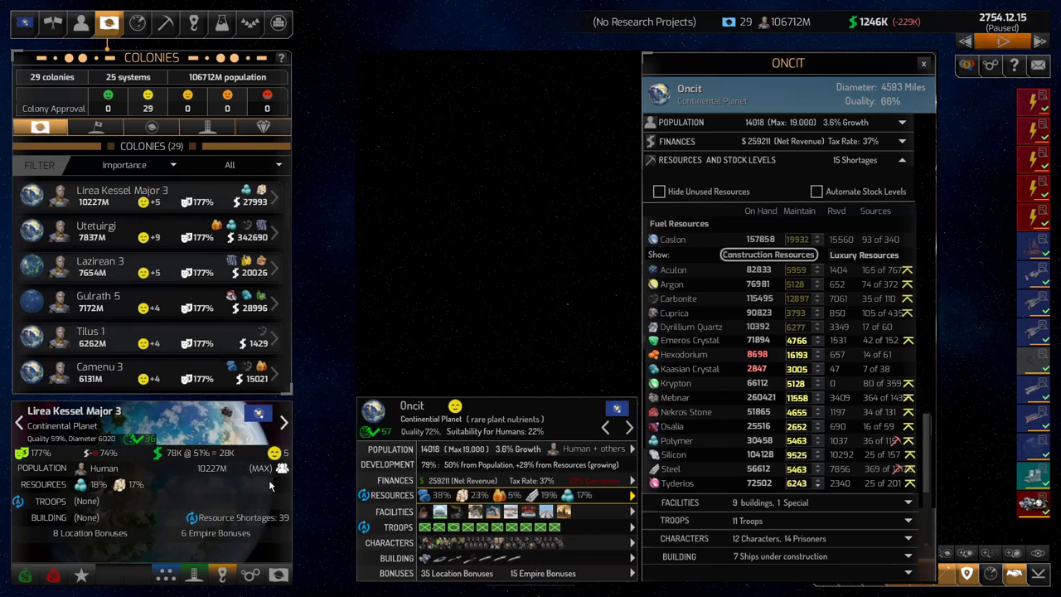
pyautogui.moveTo(277, 574)
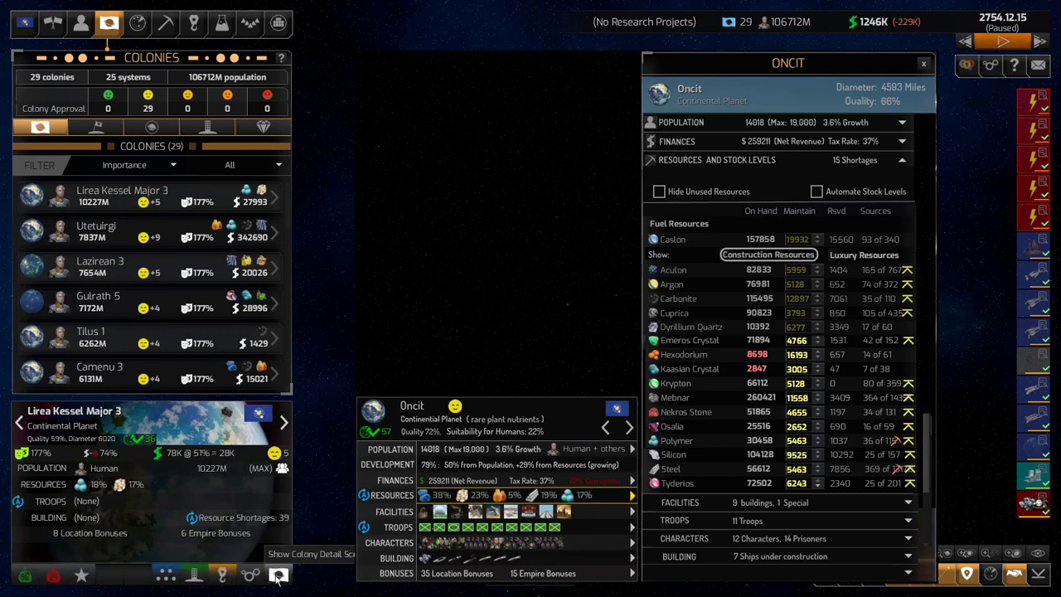
pyautogui.moveTo(162, 576)
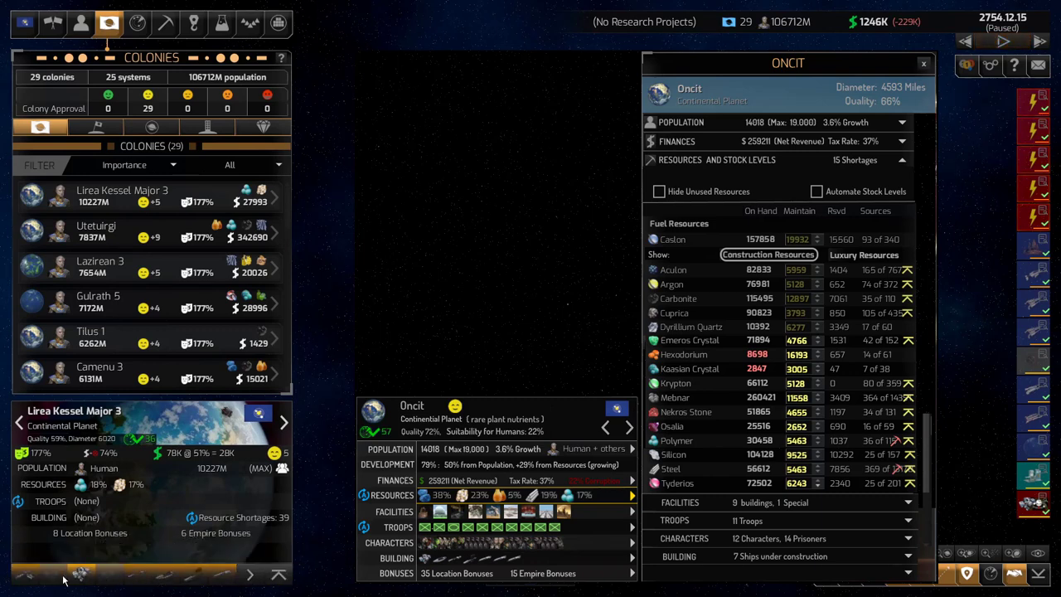
pyautogui.moveTo(251, 574)
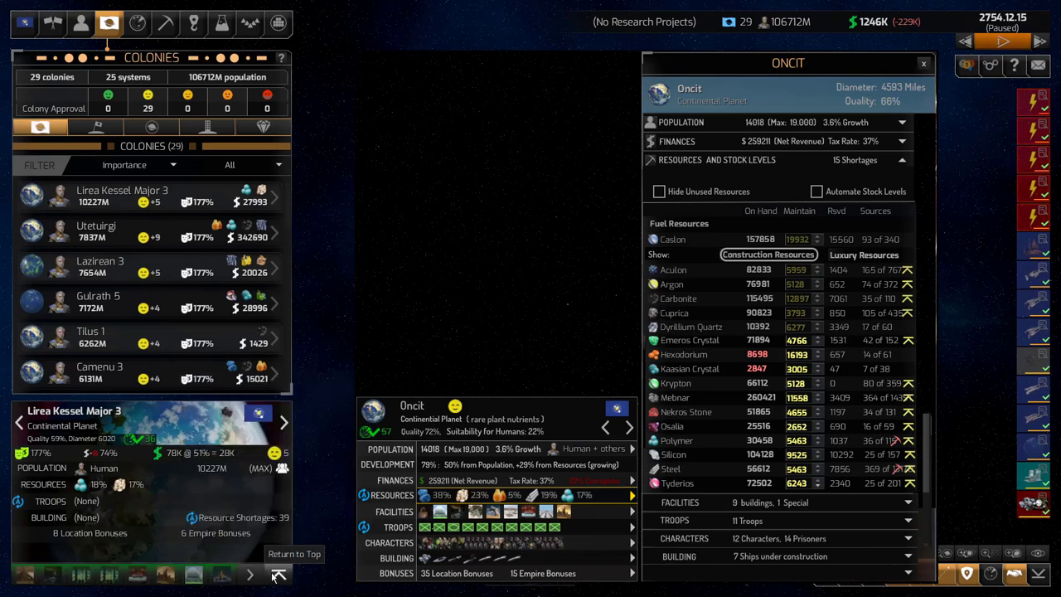
pyautogui.moveTo(165, 573)
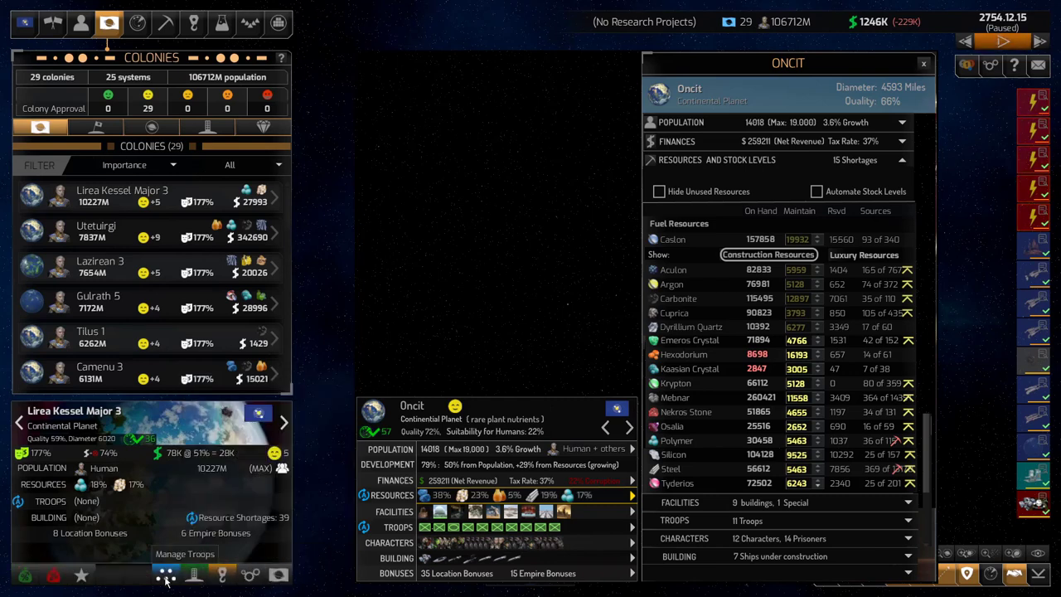
pyautogui.moveTo(82, 574)
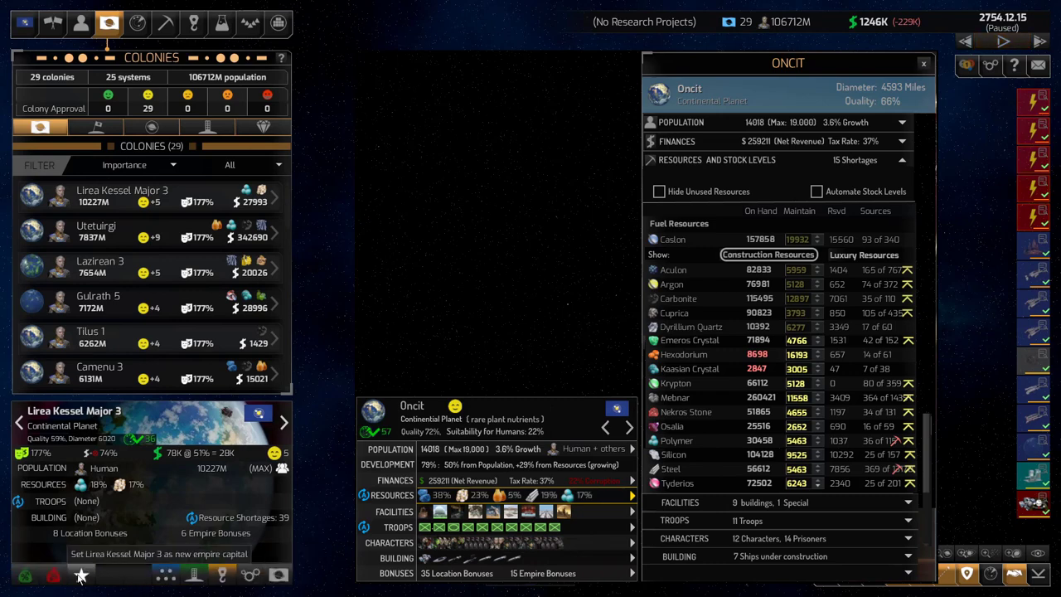
pyautogui.click(1003, 41)
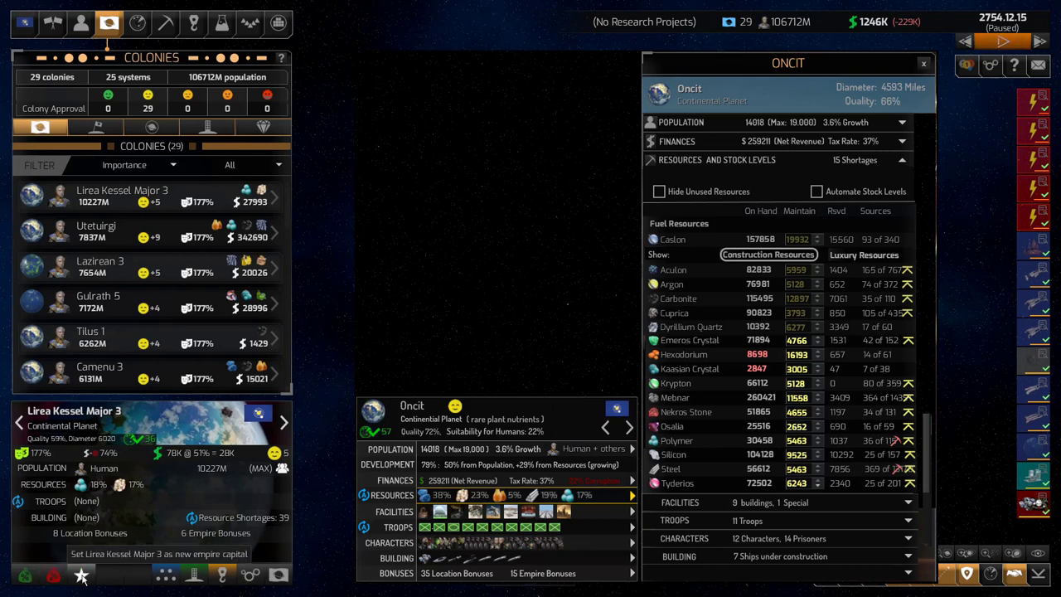
pyautogui.moveTo(53, 574)
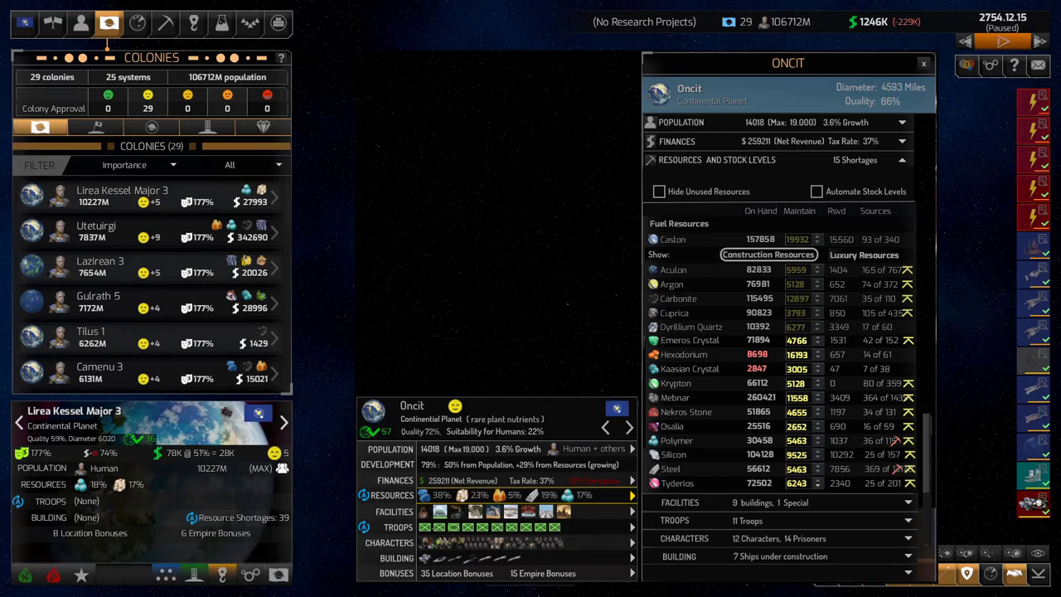
pyautogui.moveTo(81, 574)
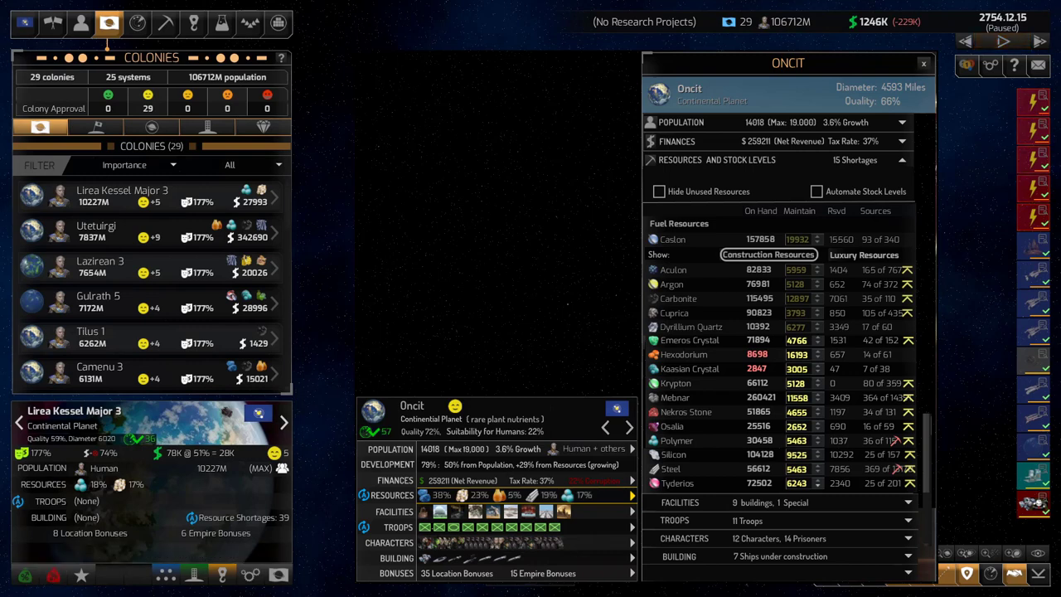
pyautogui.click(1003, 41)
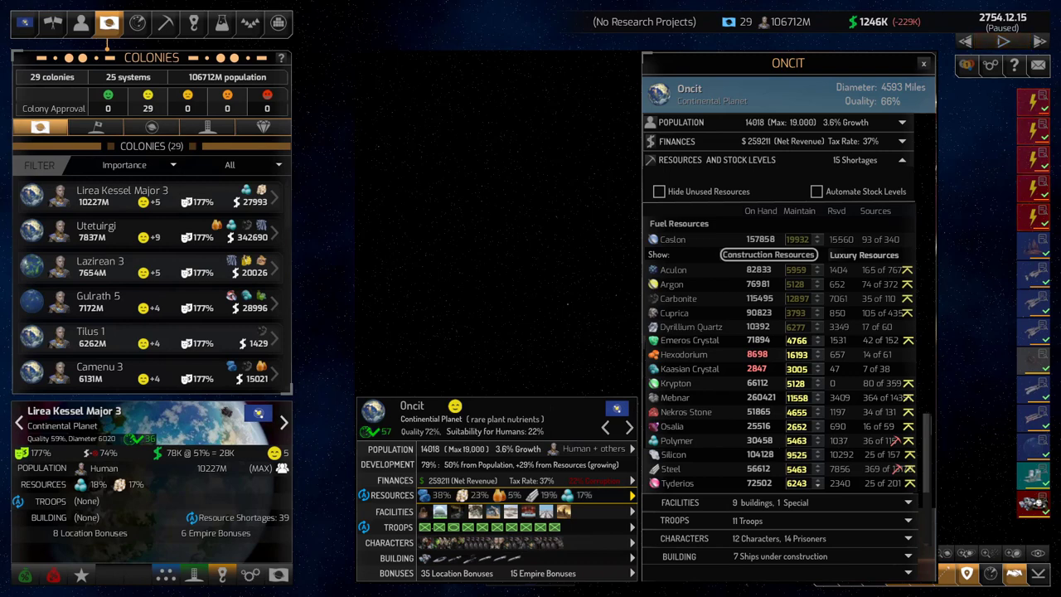
# Keep Oncit's compact and expanded panels showing its 15 resource shortages
pyautogui.click(1002, 40)
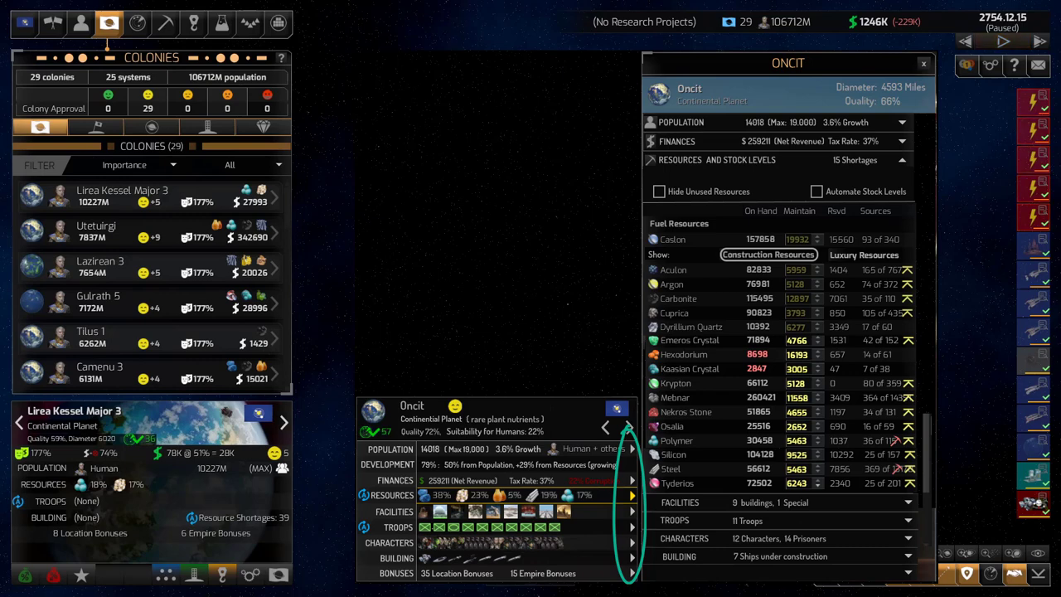
pyautogui.moveTo(220, 479)
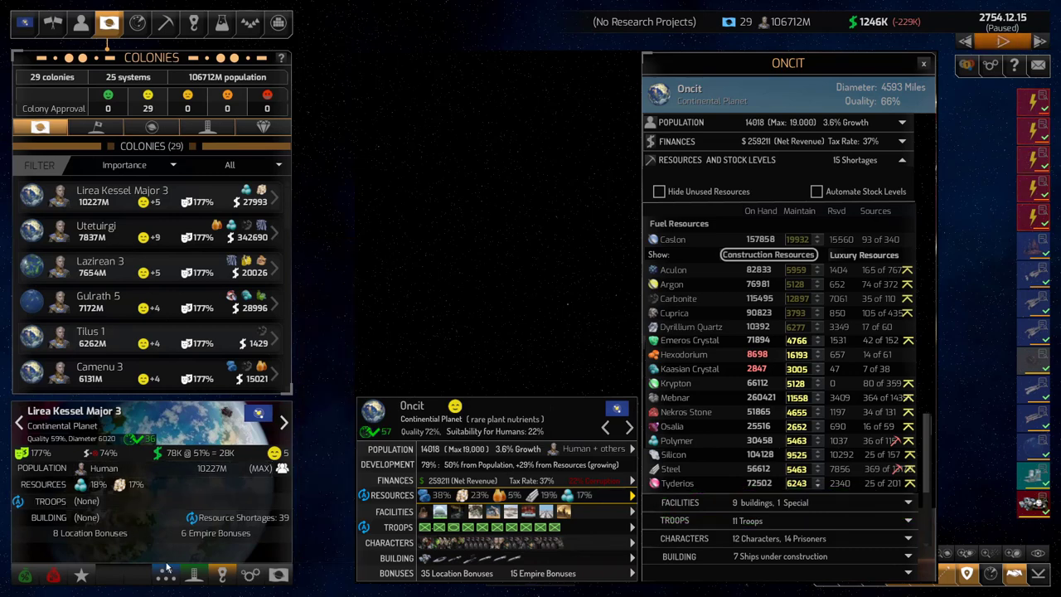
pyautogui.moveTo(250, 574)
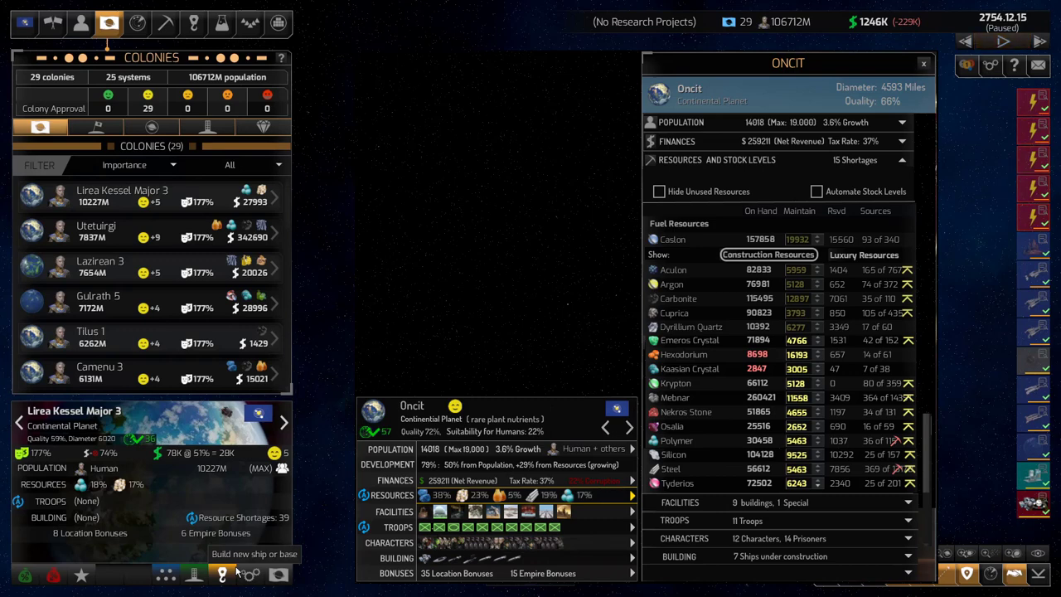
pyautogui.click(1002, 41)
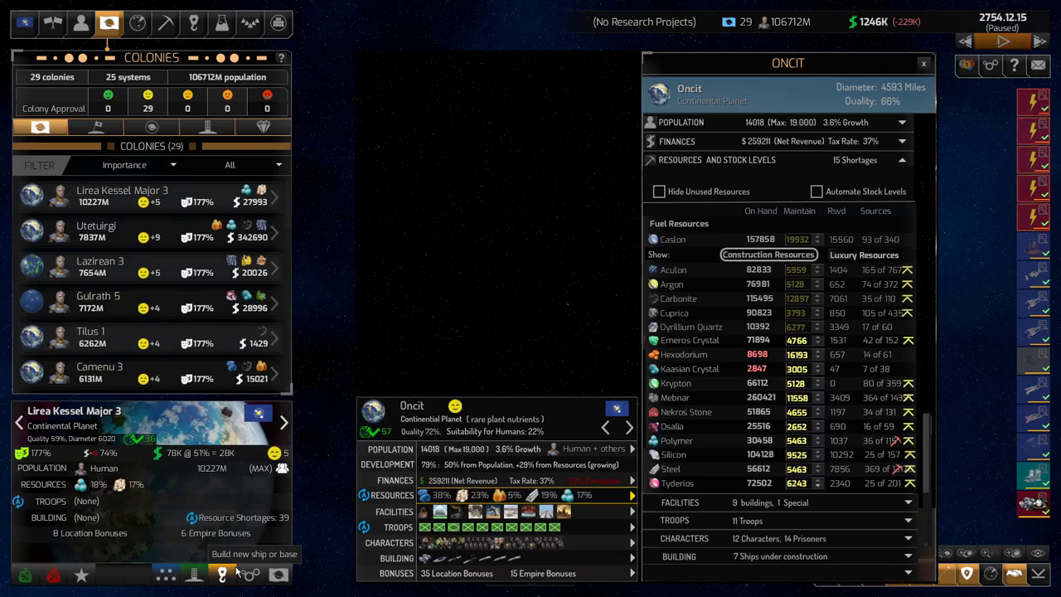
# Show the empire's Policy Settings with Colonization and Construction policies from the empire overview
pyautogui.click(24, 22)
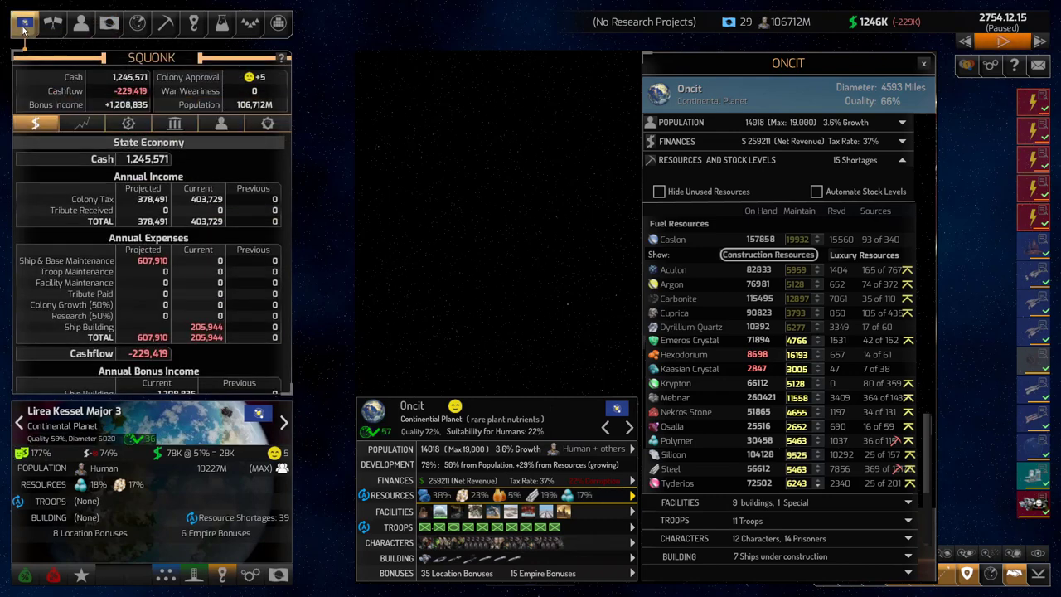
pyautogui.moveTo(268, 123)
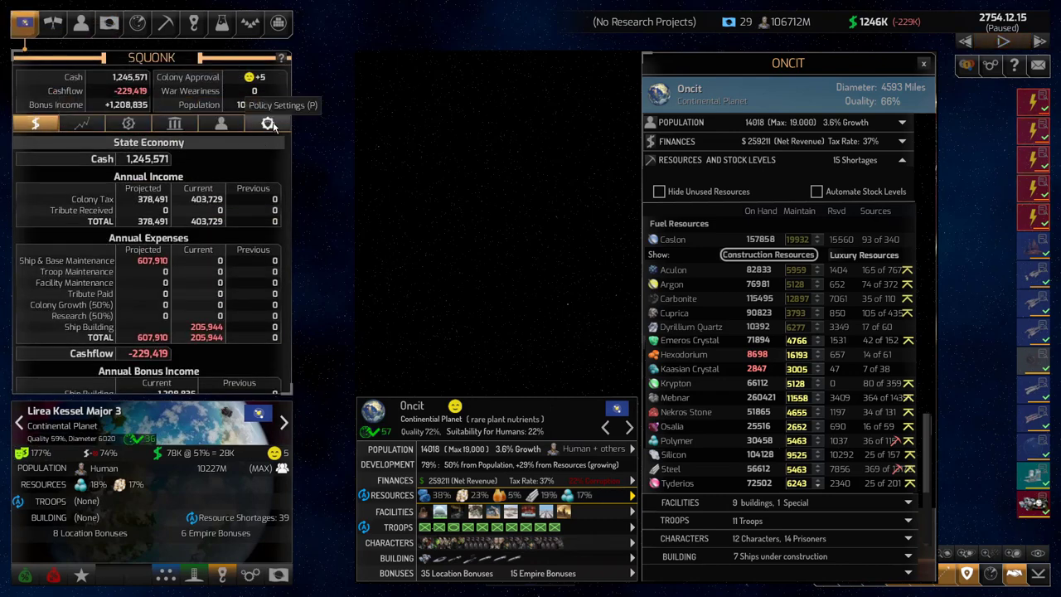
pyautogui.click(267, 123)
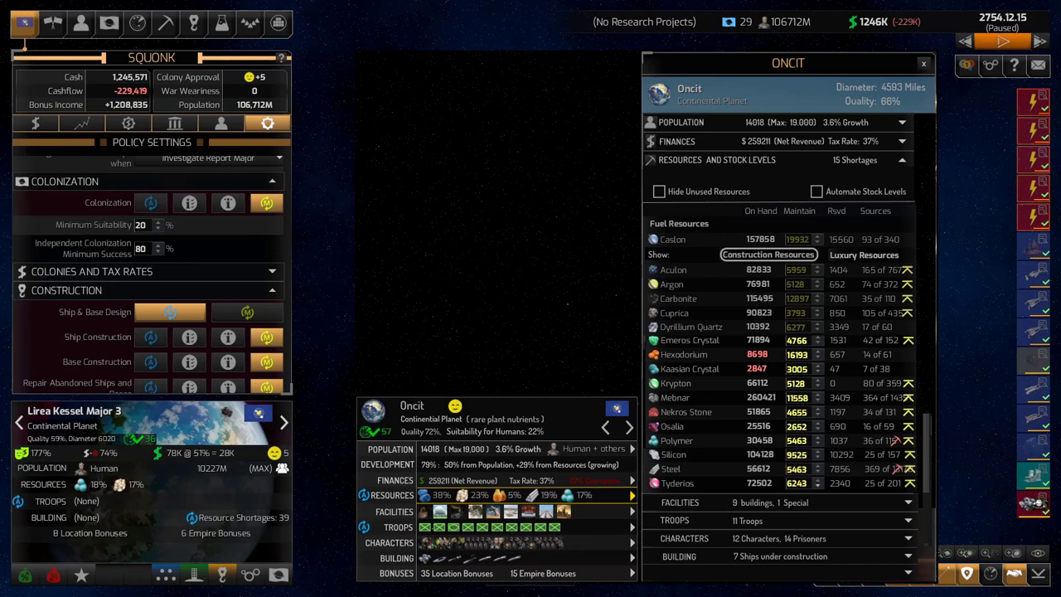
pyautogui.click(1003, 41)
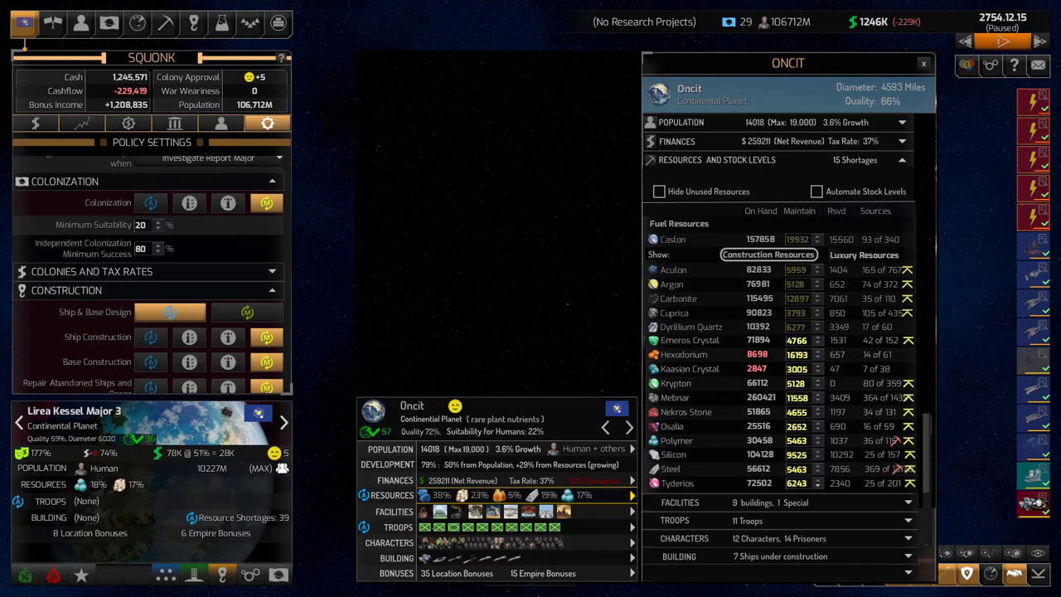
pyautogui.click(1002, 41)
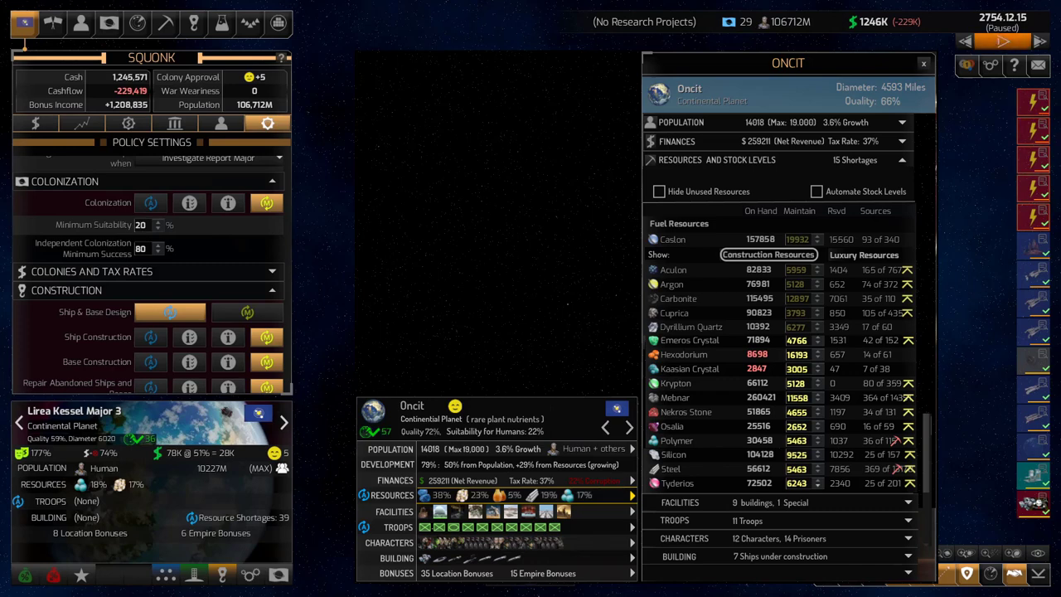
pyautogui.click(1002, 41)
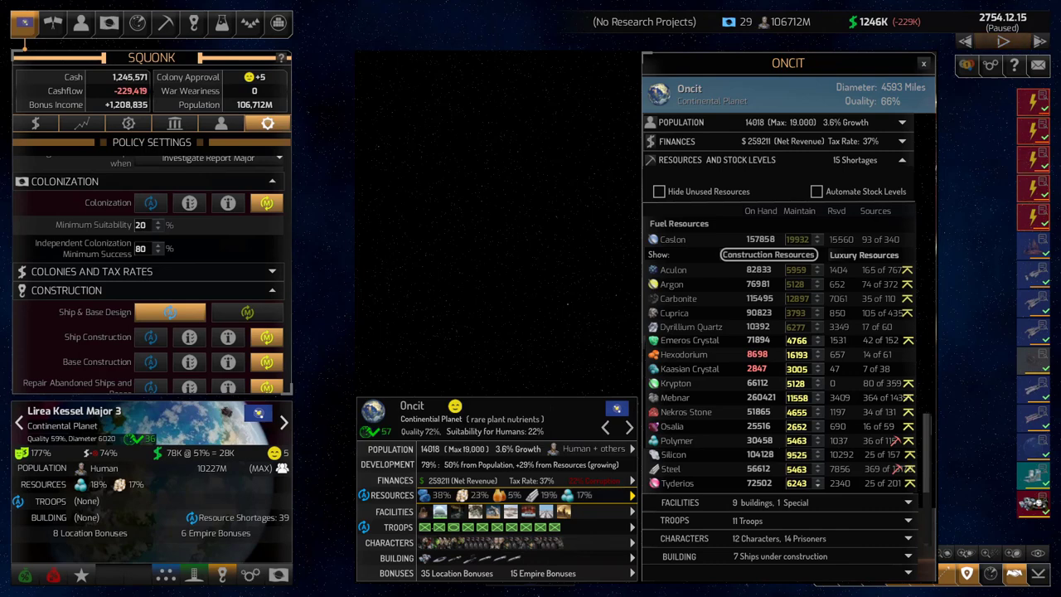